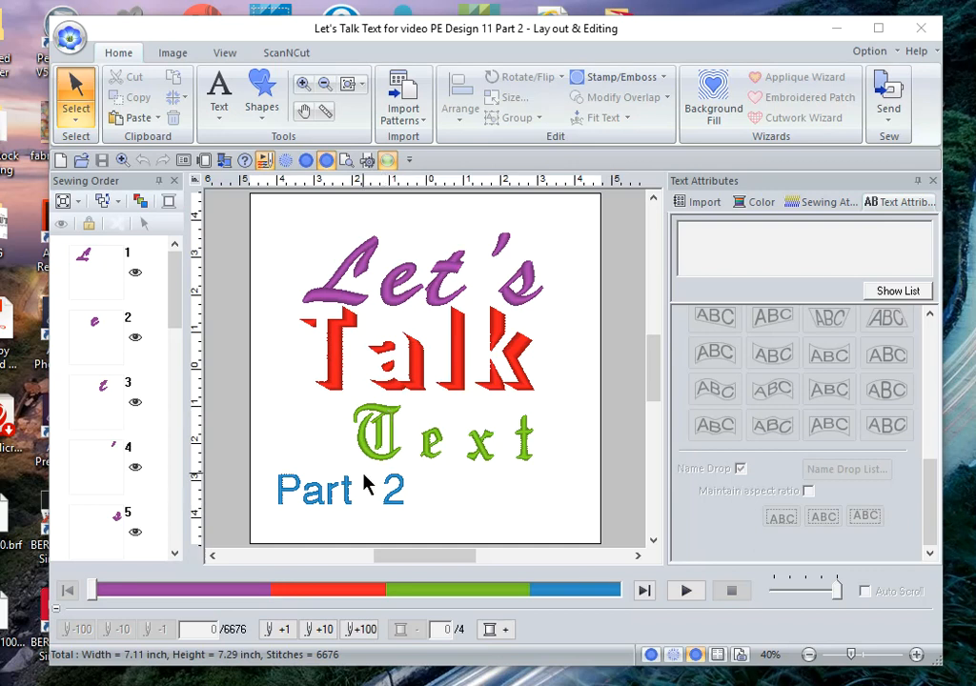
mouse_move(375, 405)
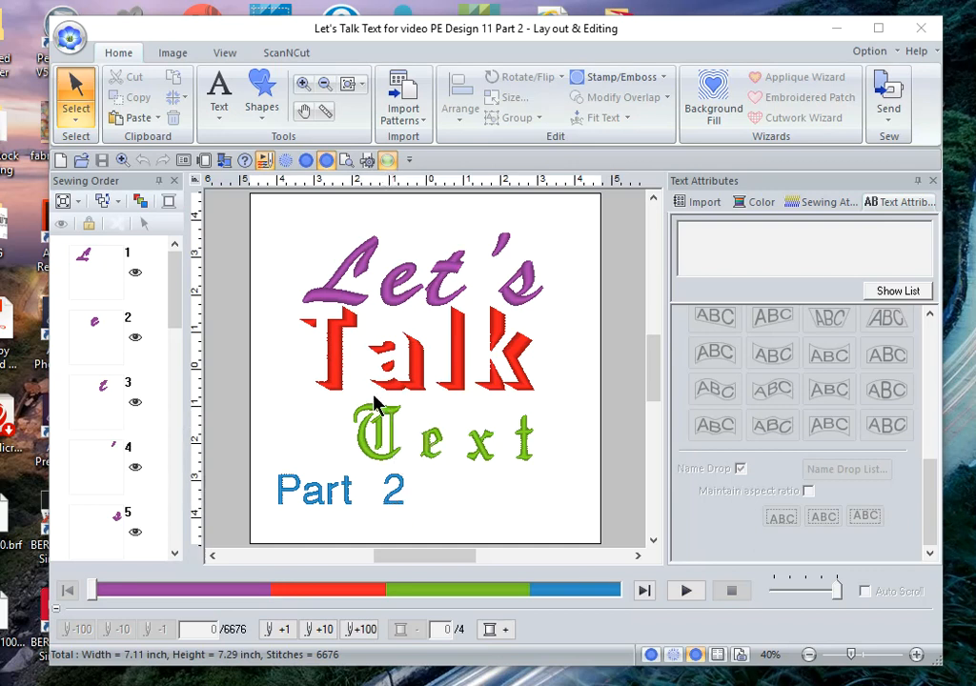
Close the finished Let's Talk Text Part 2 example and open a blank untitled design.
left_click(219, 95)
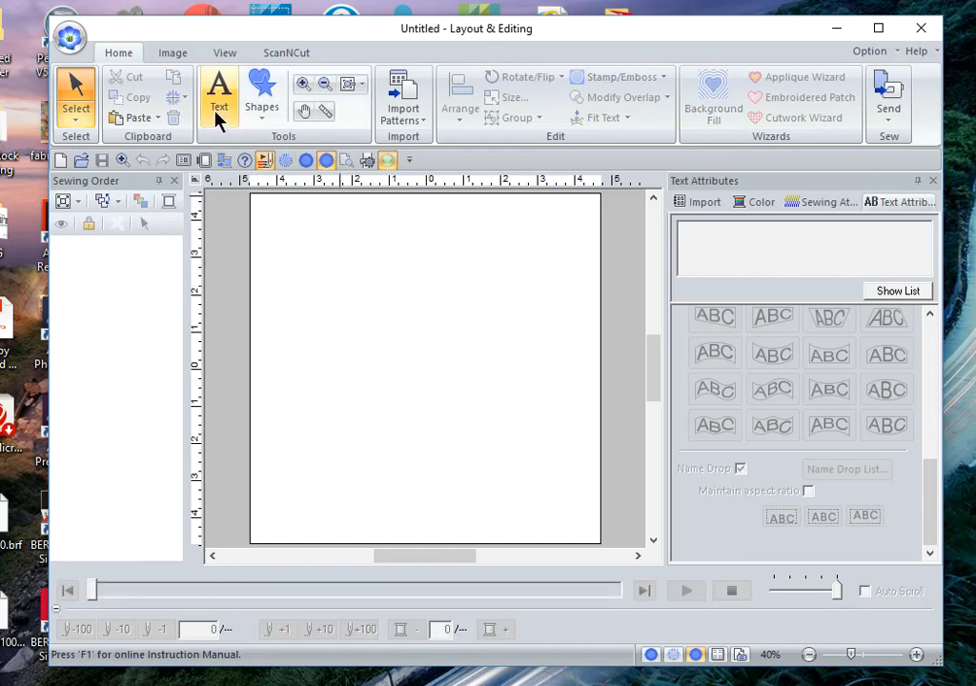
Type PEDESIGN as block-font satin-stitch text on the blank page.
left_click(218, 95)
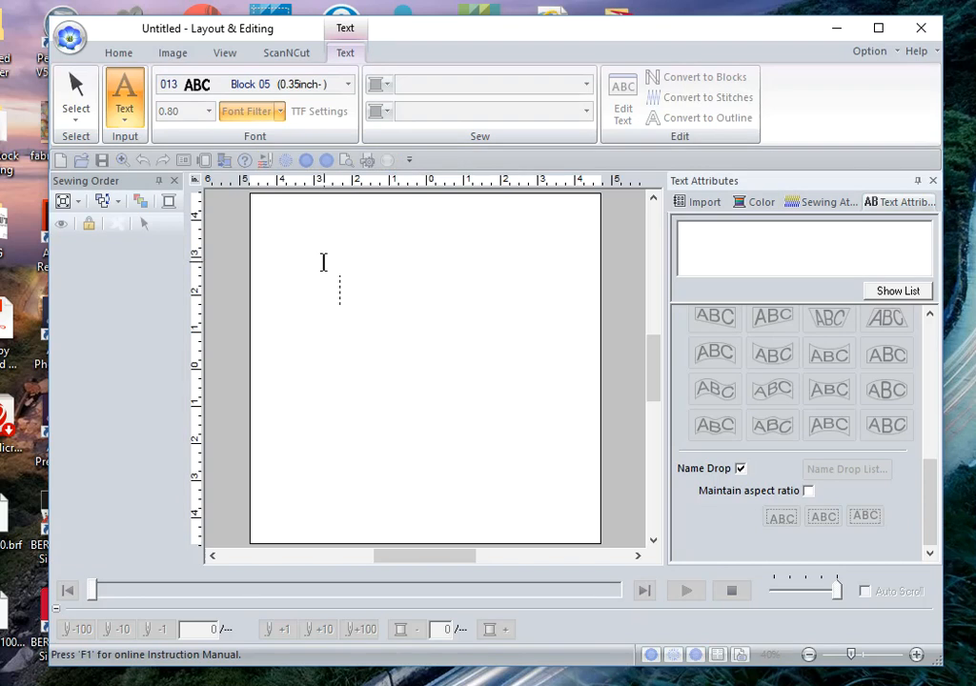
type("P")
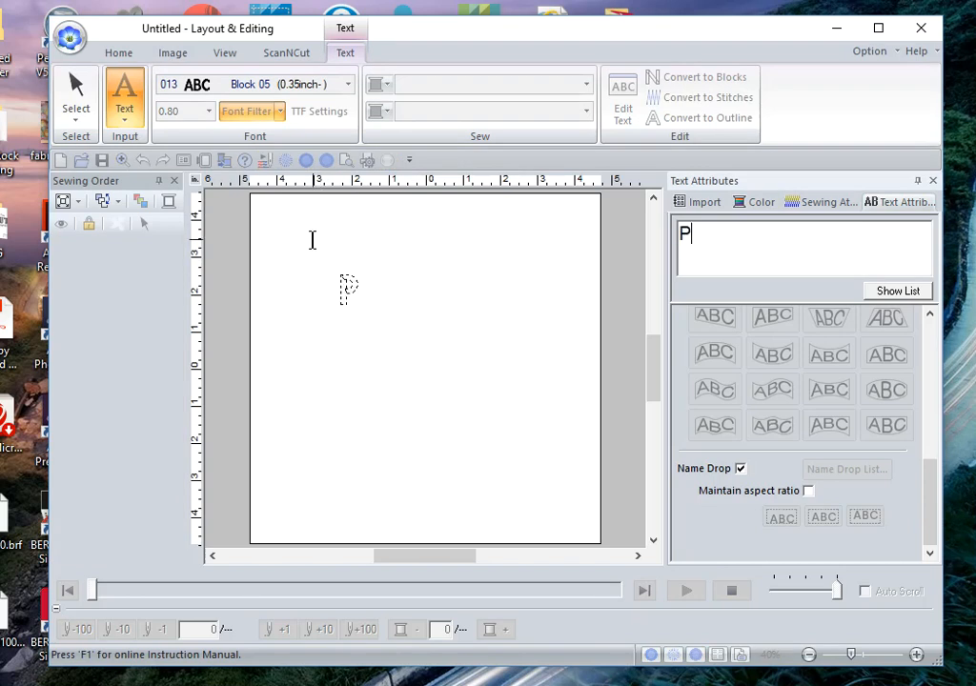
type("EDESIGN")
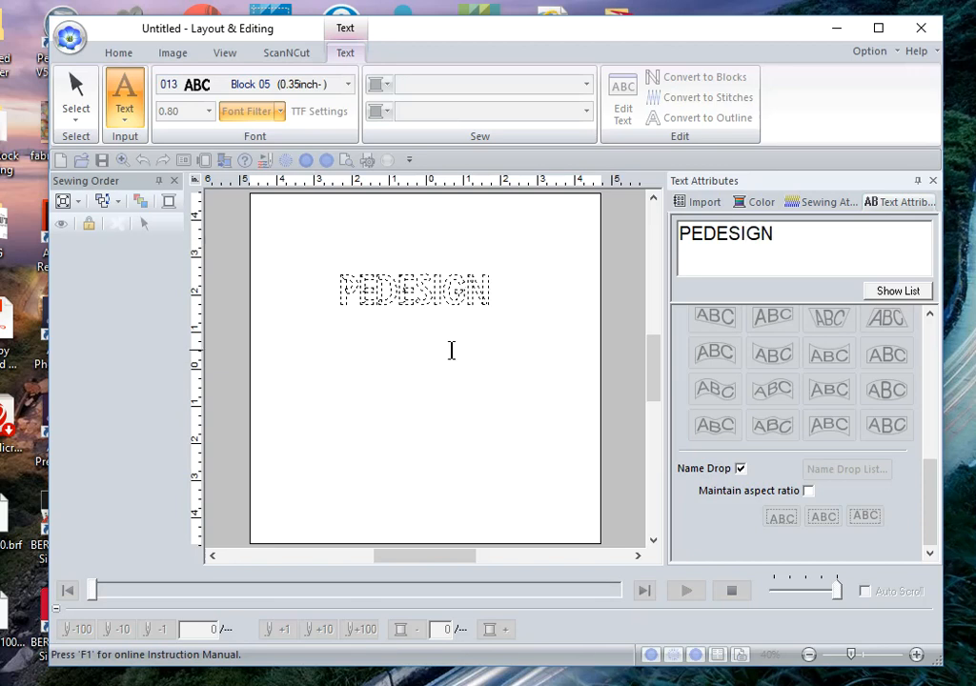
left_click(740, 468)
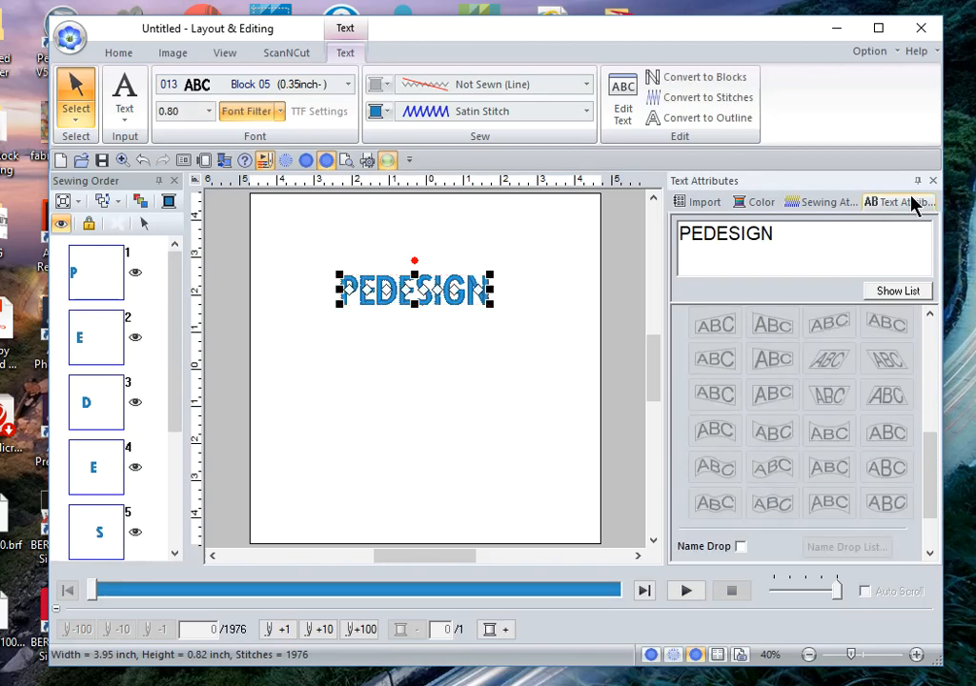
Turn on Transform in Text Attributes and apply the arc-on-circle shape to PEDESIGN.
left_click(897, 201)
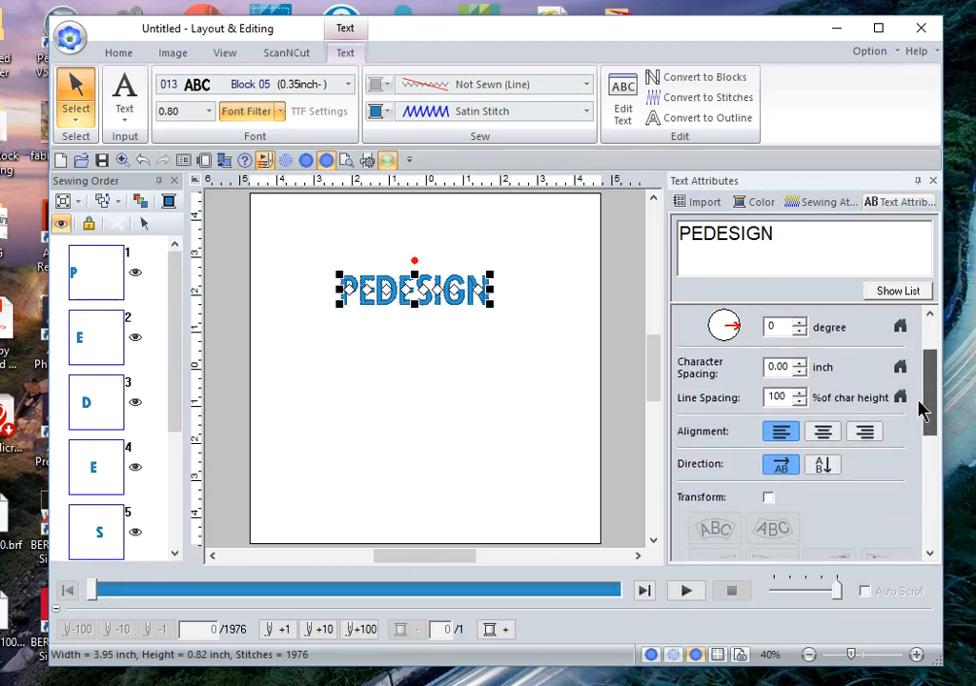
scroll("down", 3)
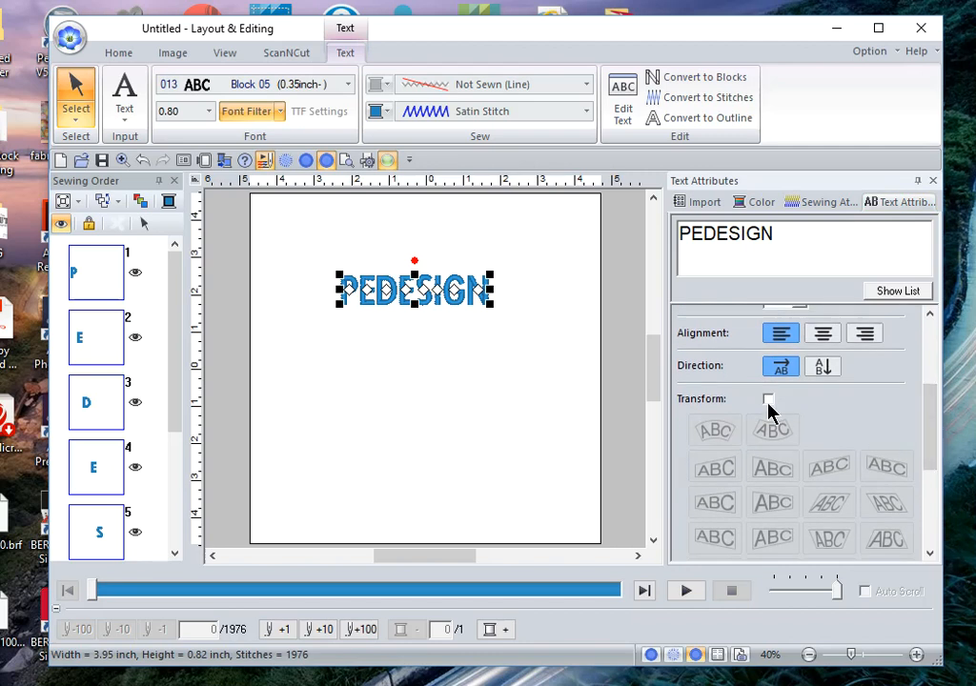
left_click(768, 398)
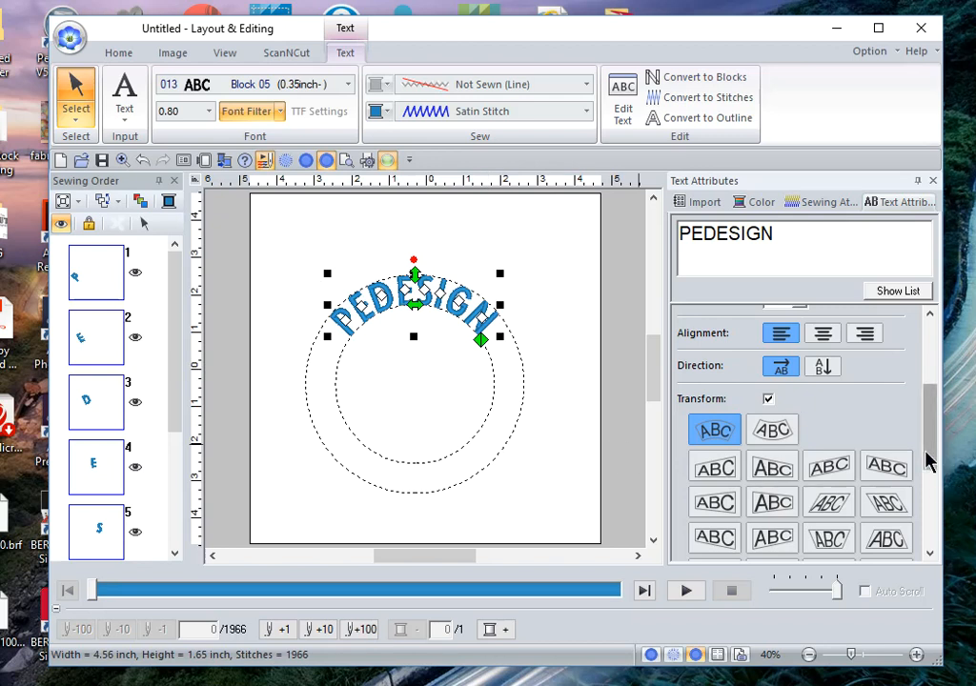
scroll("down", 3)
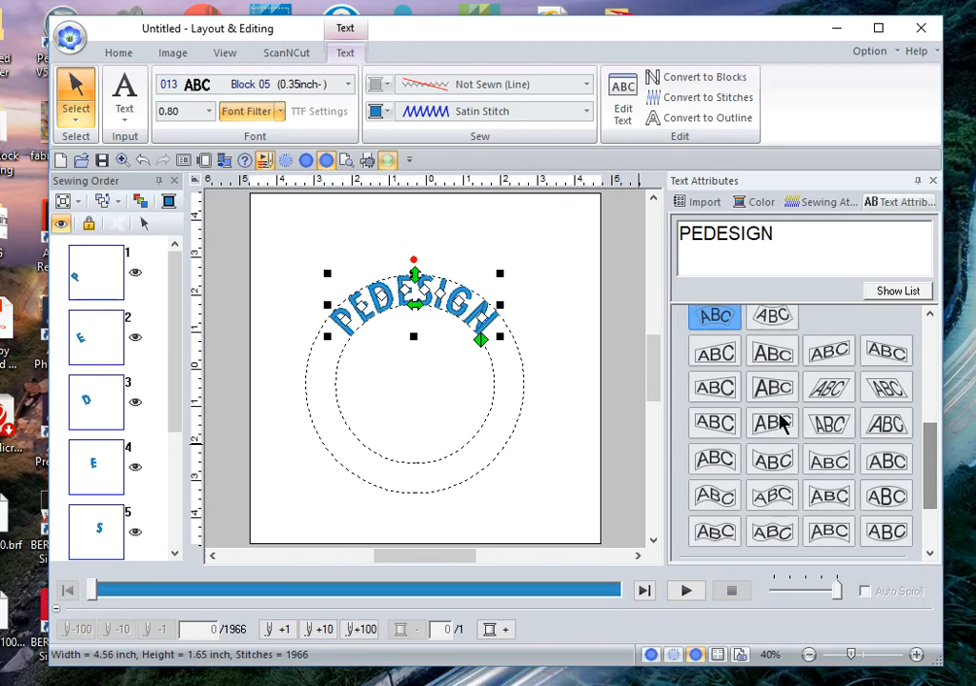
mouse_move(848, 449)
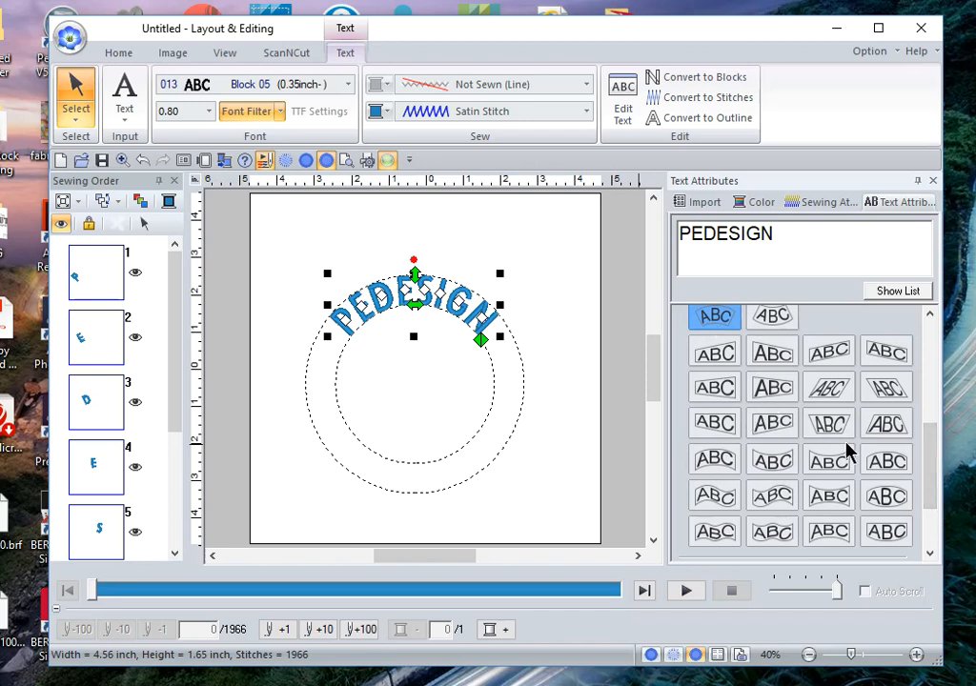
mouse_move(591, 404)
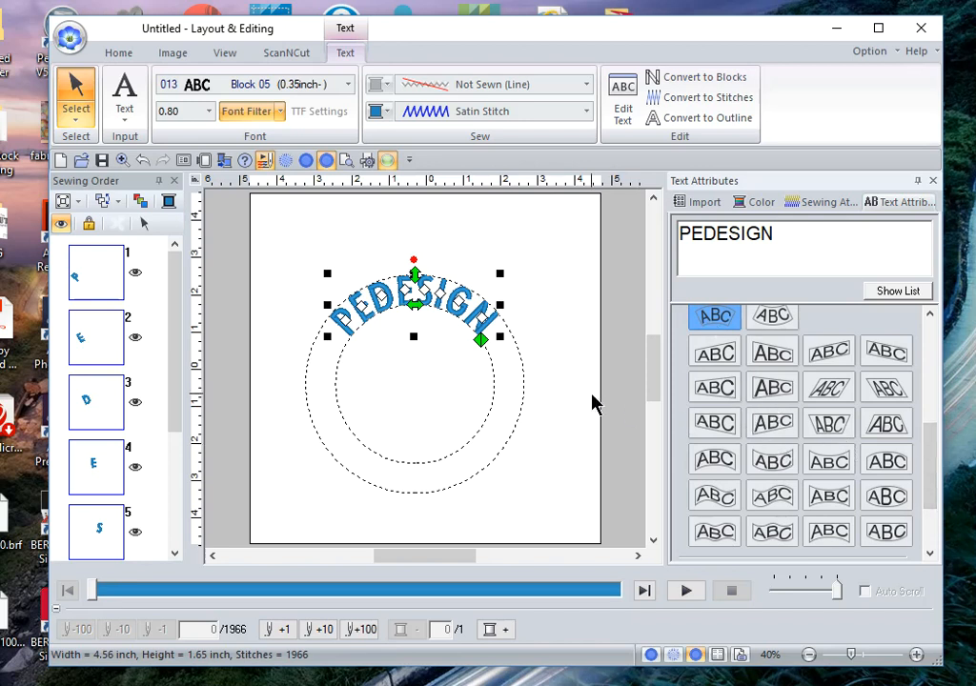
mouse_move(572, 387)
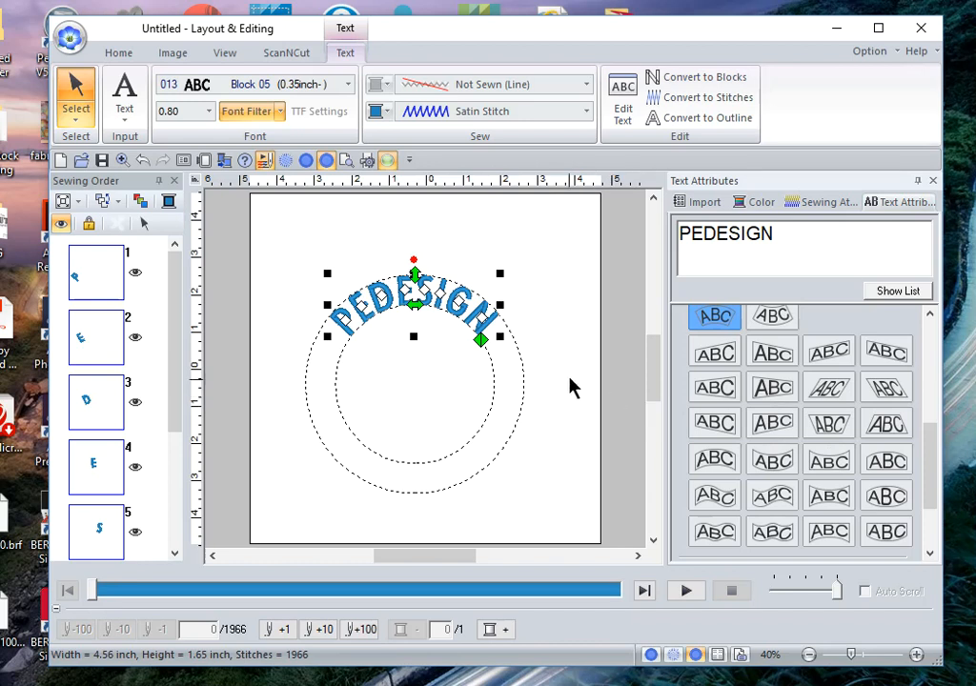
mouse_move(891, 386)
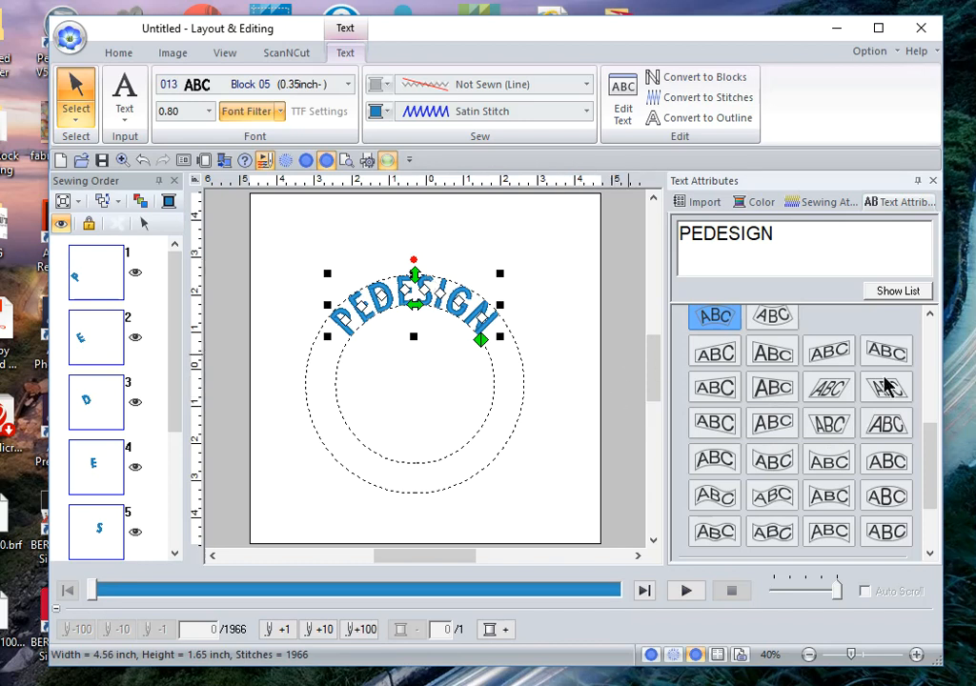
mouse_move(810, 487)
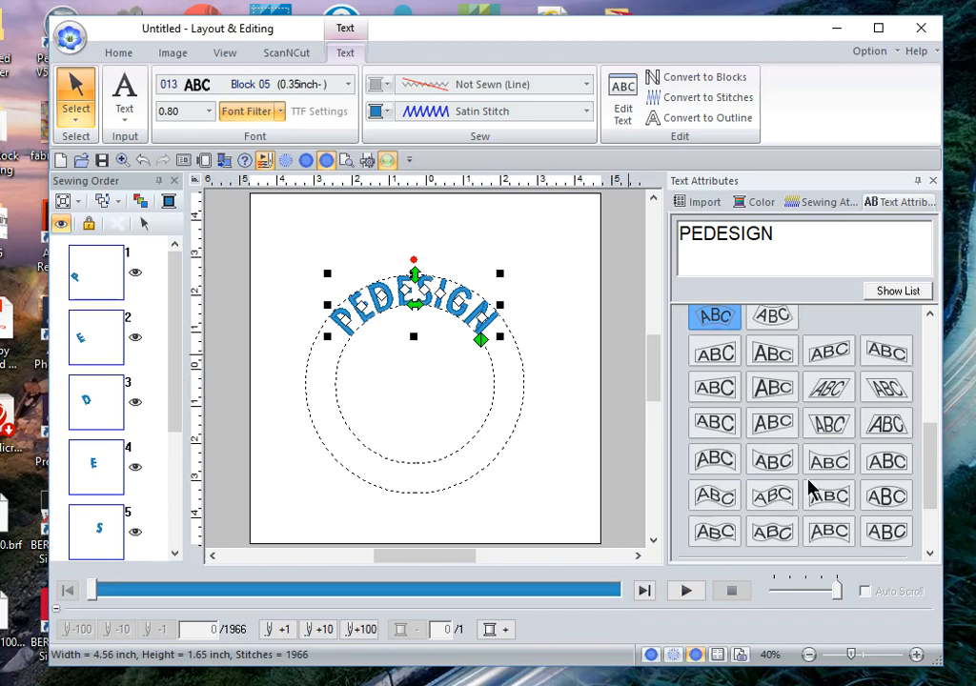
mouse_move(567, 427)
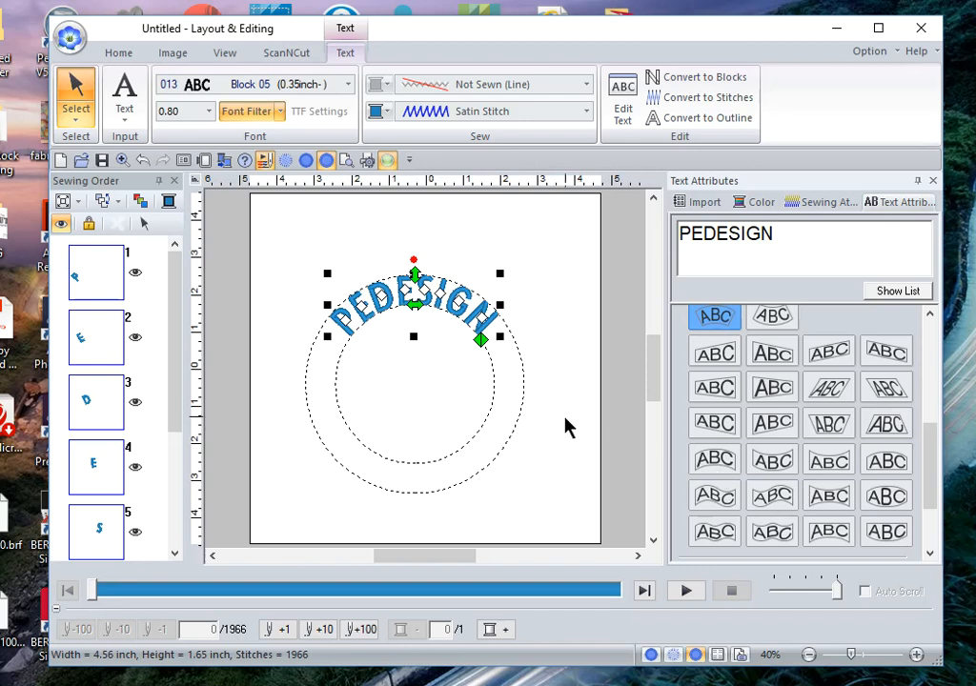
mouse_move(386, 288)
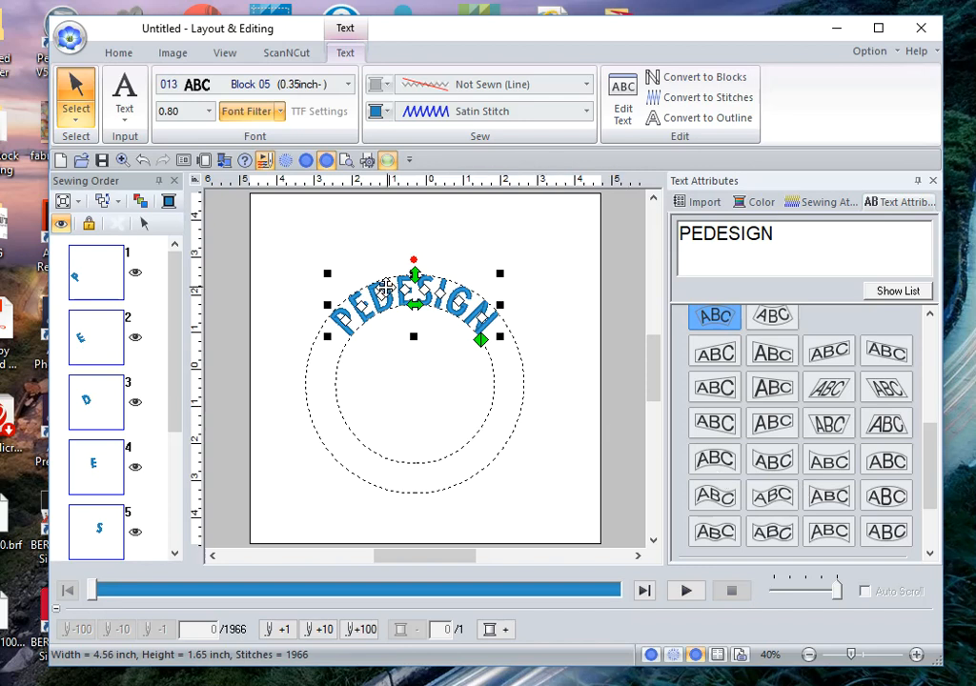
mouse_move(319, 346)
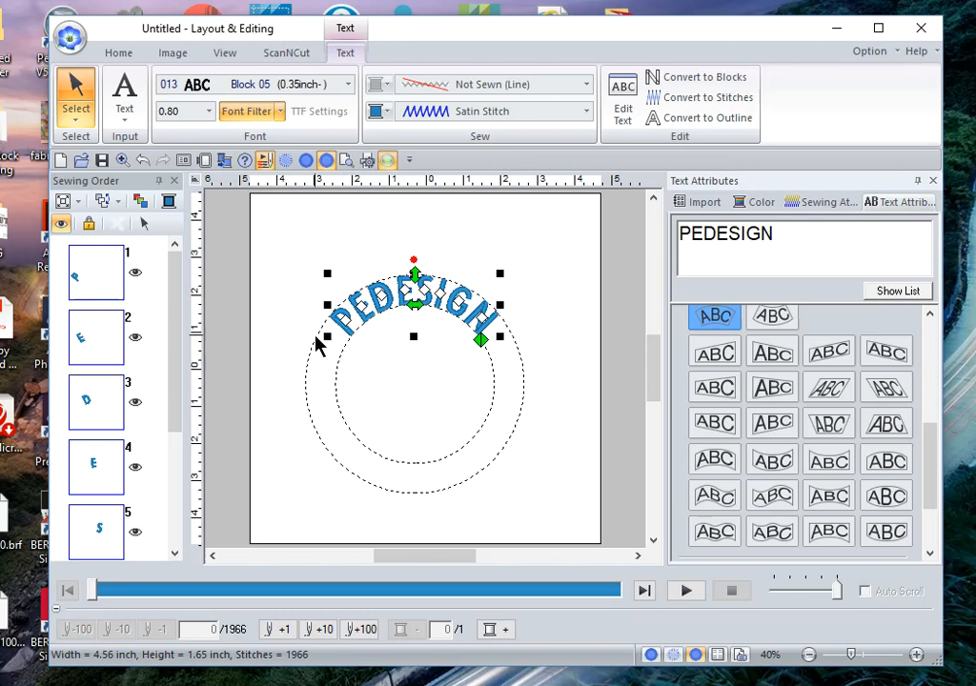
mouse_move(507, 393)
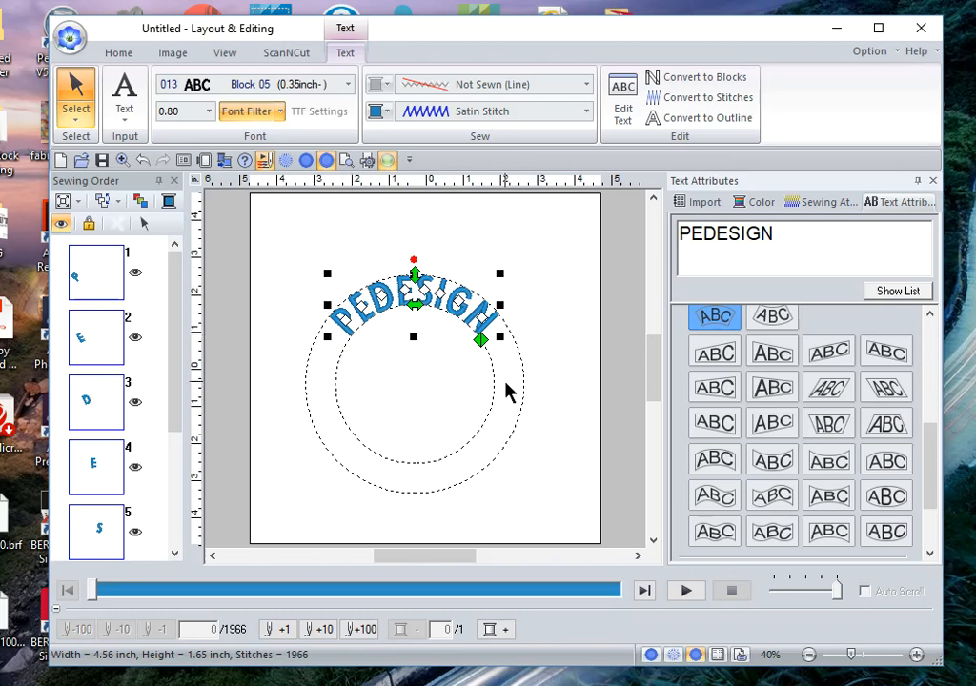
Enlarge PEDESIGN's letters around a bigger circle, about 7 inches wide.
left_click(772, 316)
type("1.3")
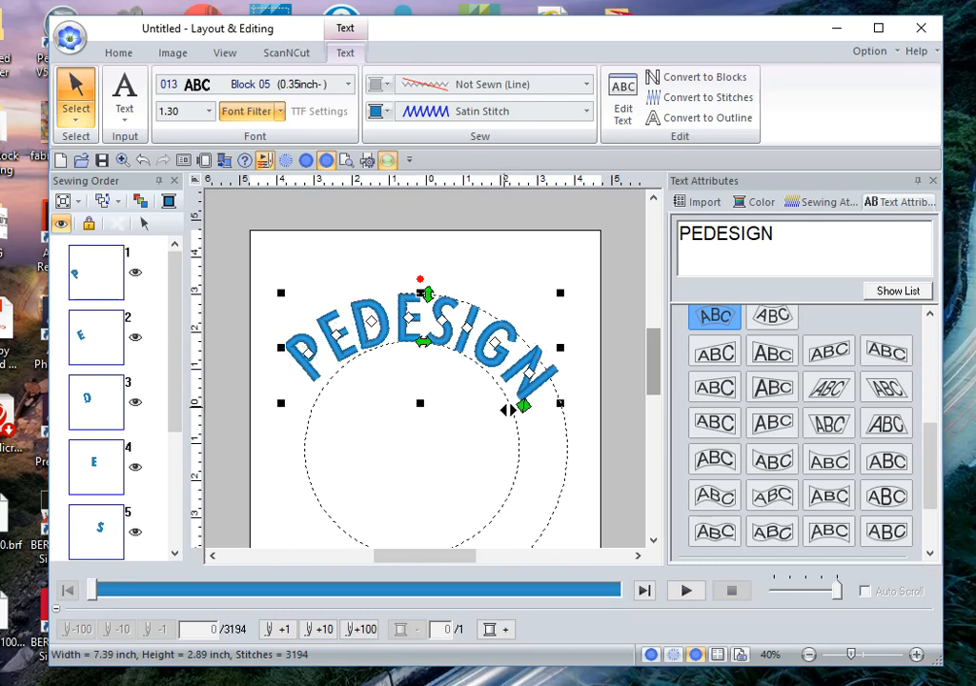
left_click_drag(519, 409, 503, 421)
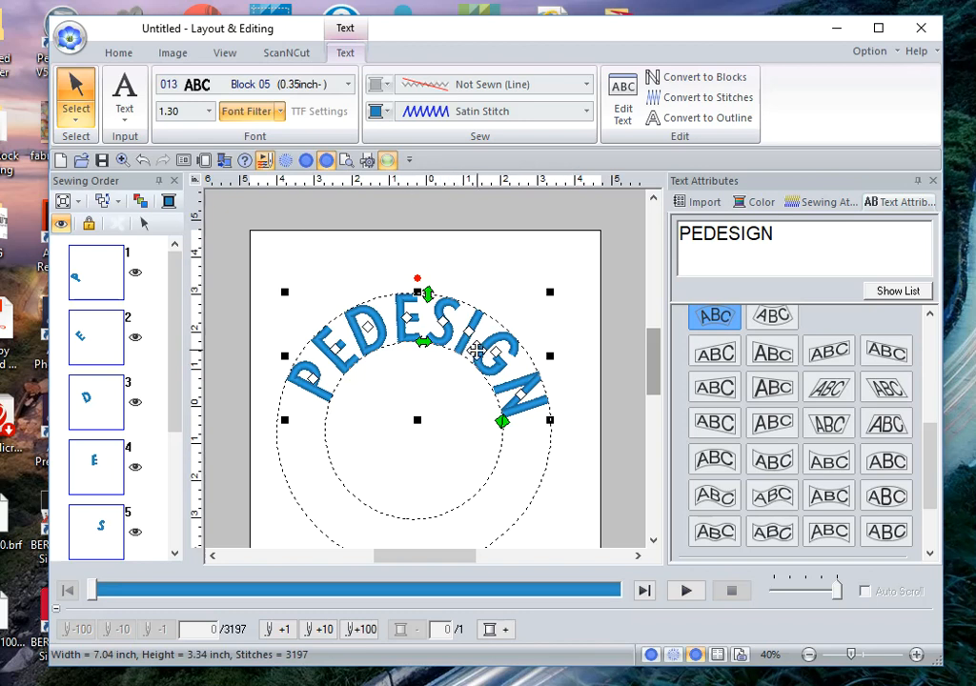
mouse_move(533, 303)
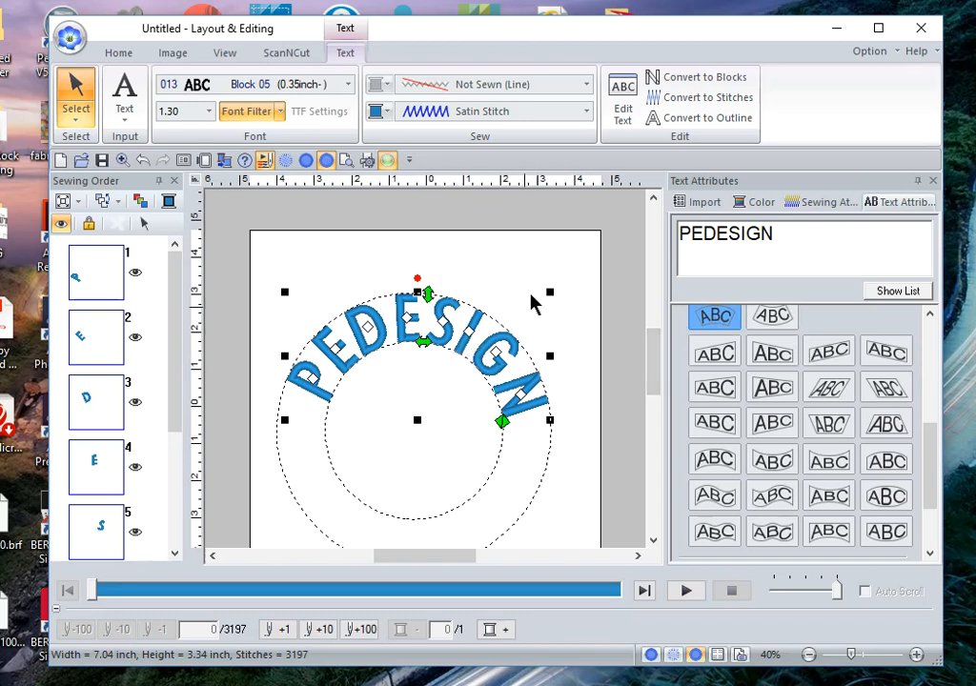
mouse_move(591, 398)
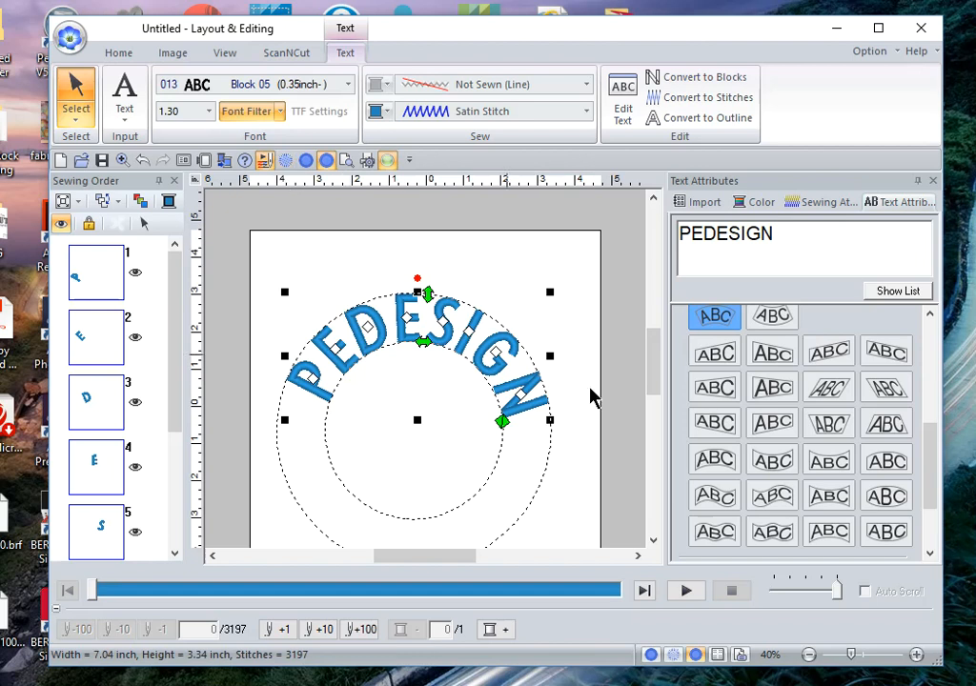
mouse_move(336, 324)
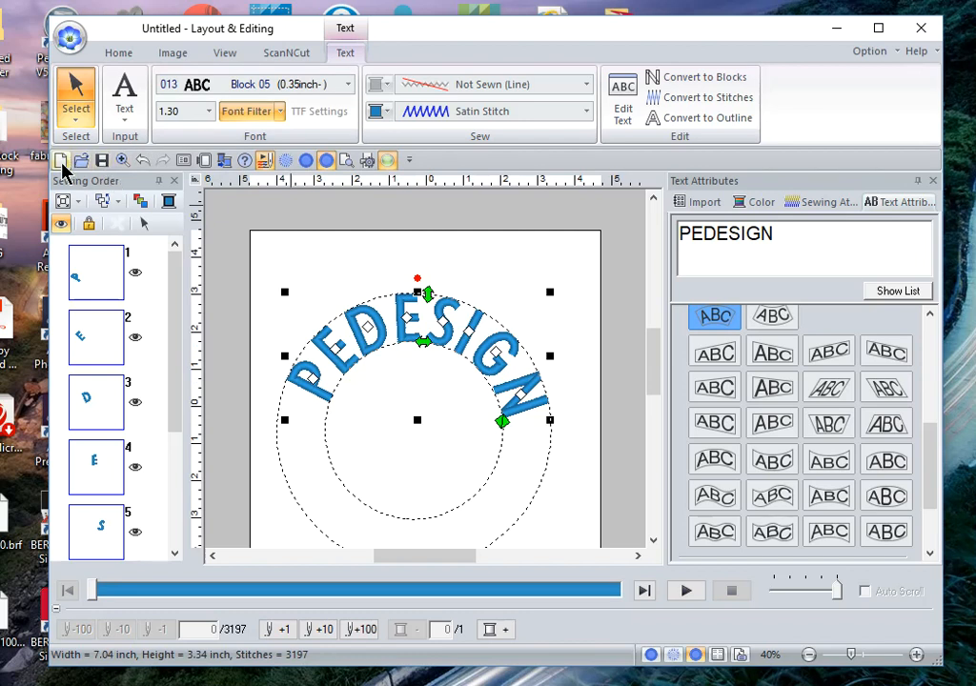
Discard PEDESIGN, arch the name Terry over a circle, and list the animal library designs.
left_click(61, 160)
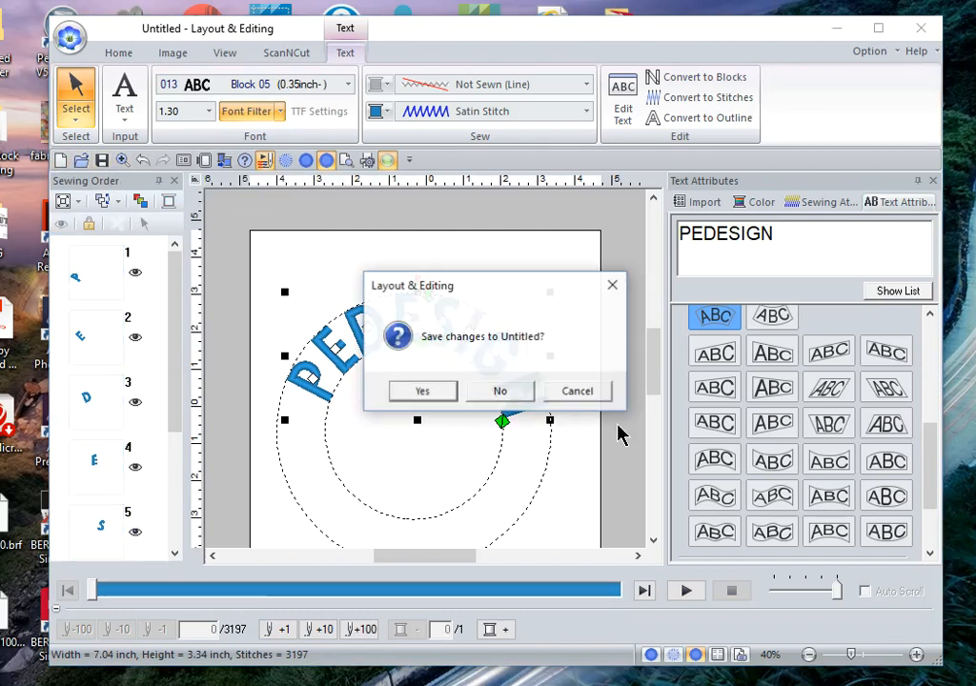
left_click(499, 391)
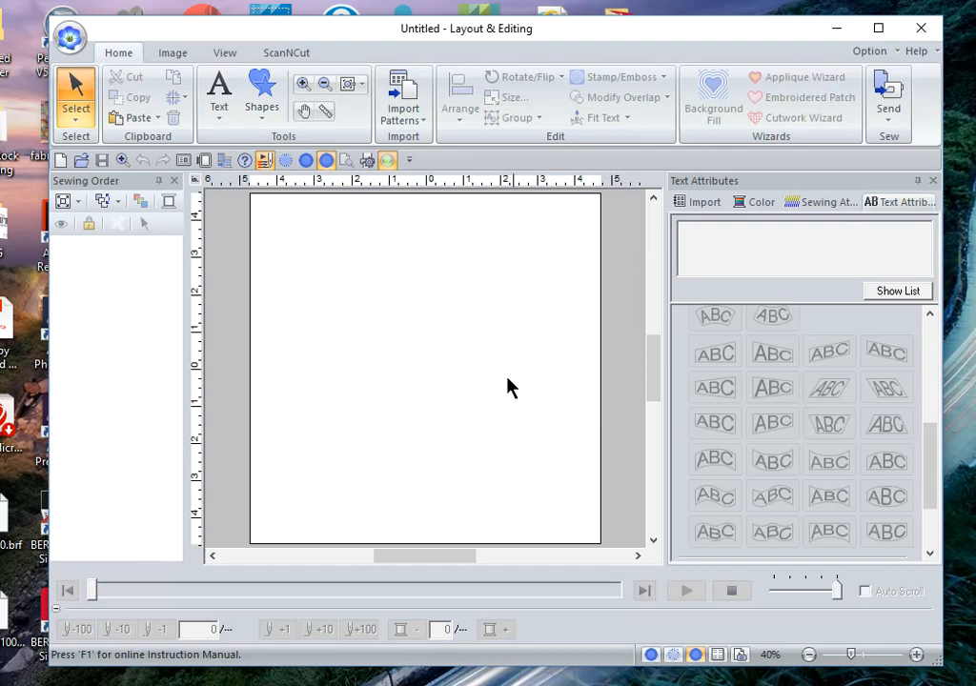
left_click(218, 91)
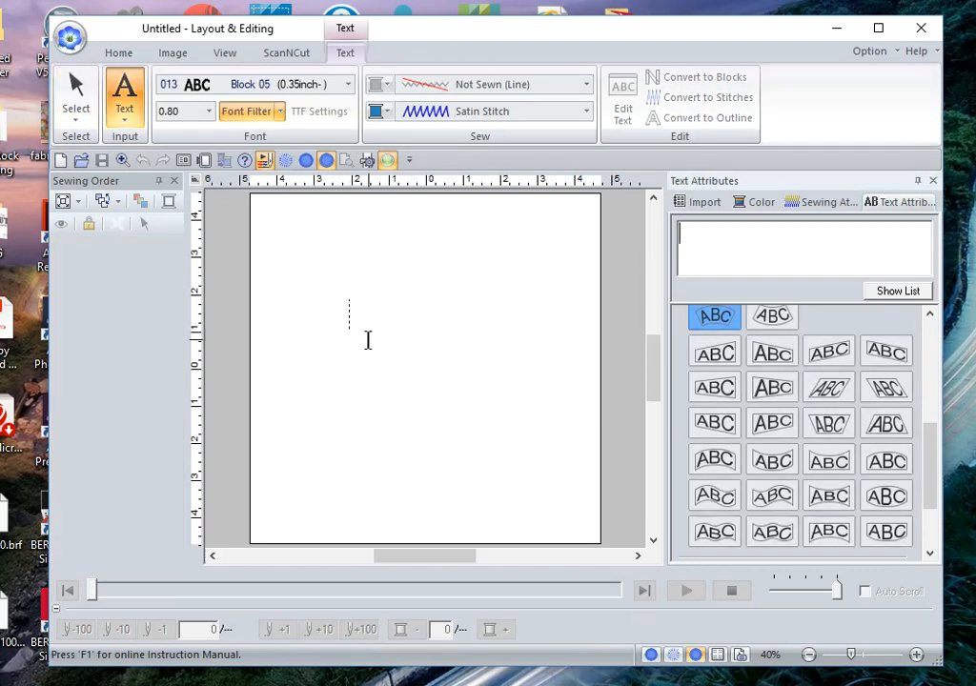
type("Te")
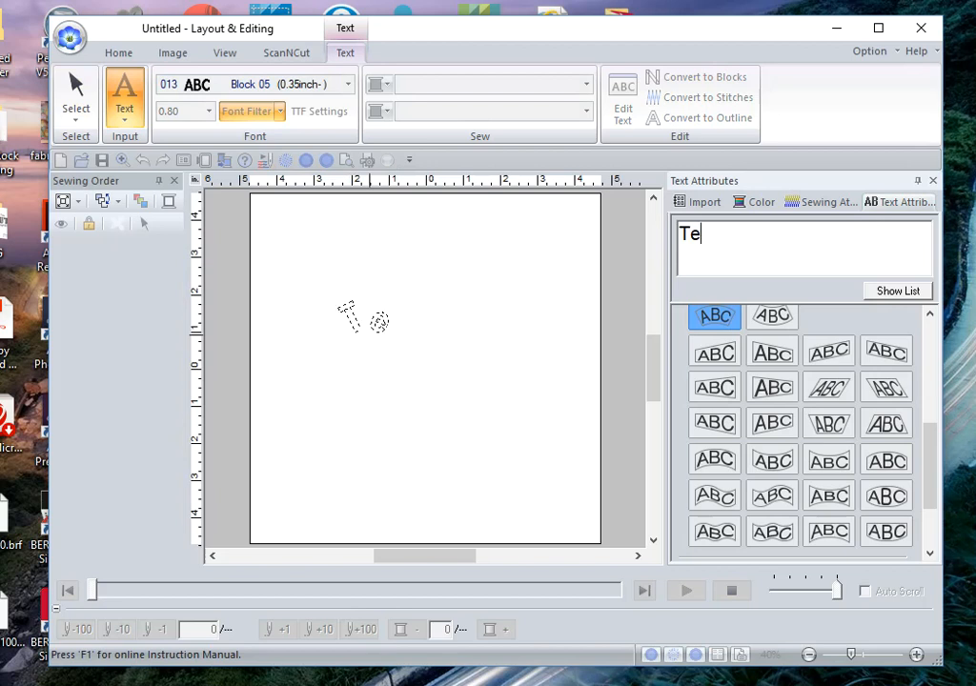
type("rry")
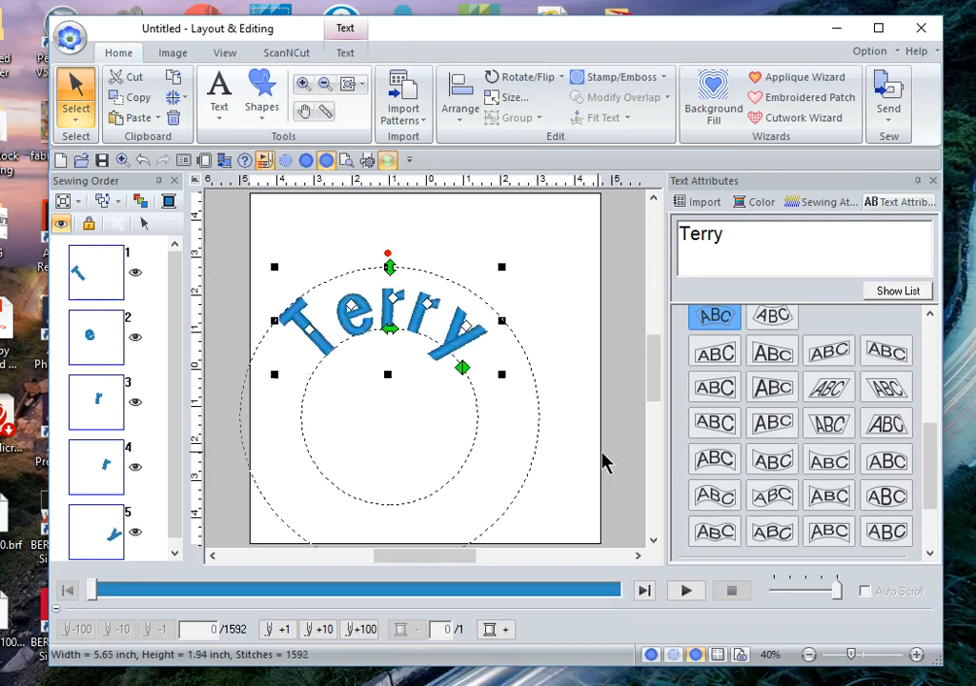
left_click(459, 96)
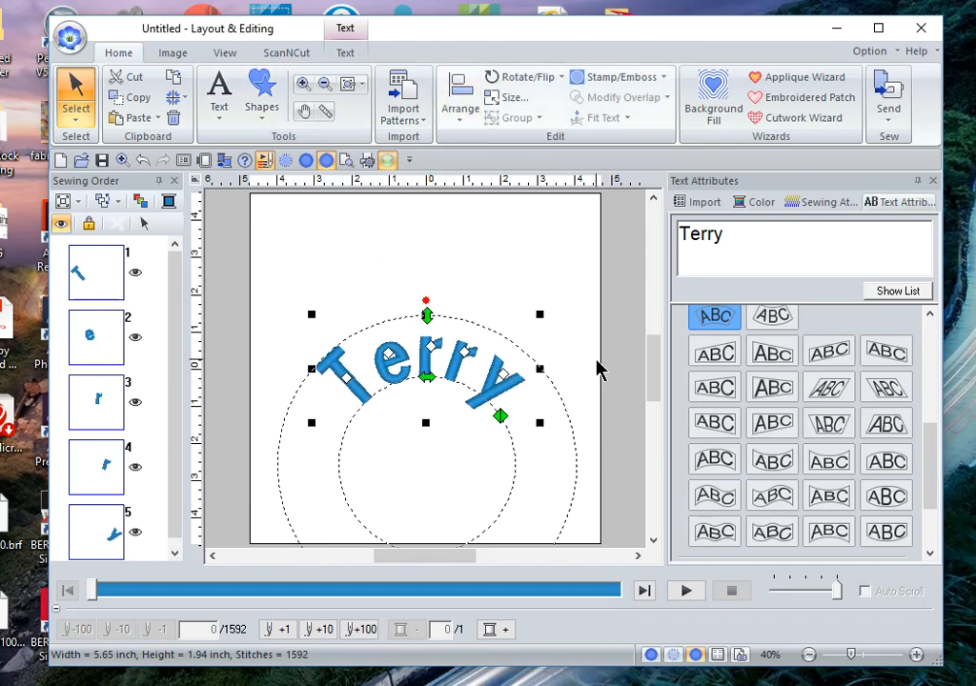
left_click(705, 201)
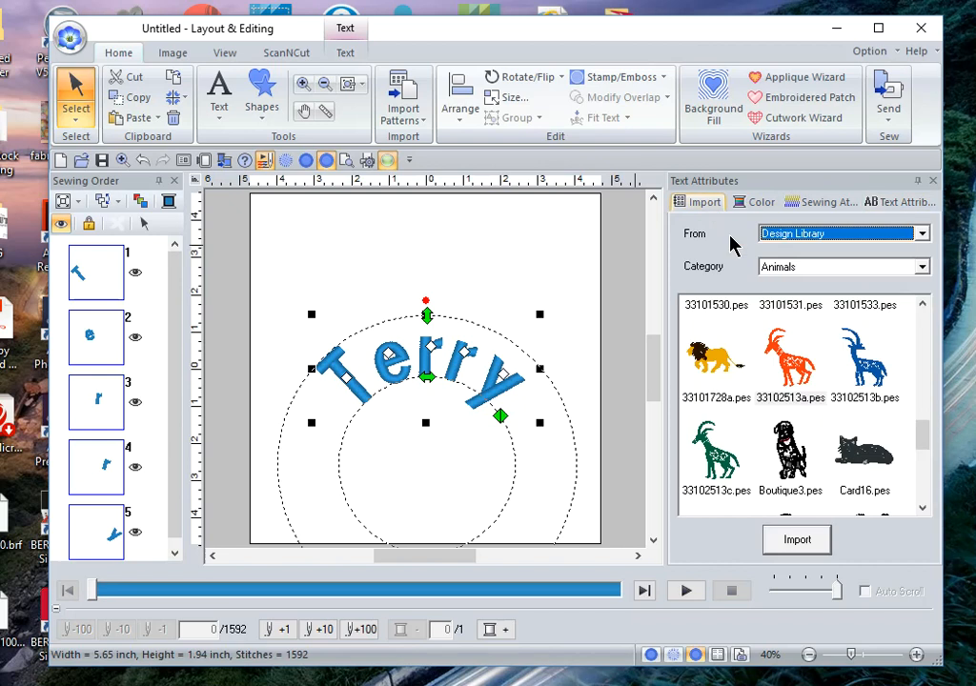
Import the lion 33101728a.pes from the Animals library beneath Terry.
left_click(715, 357)
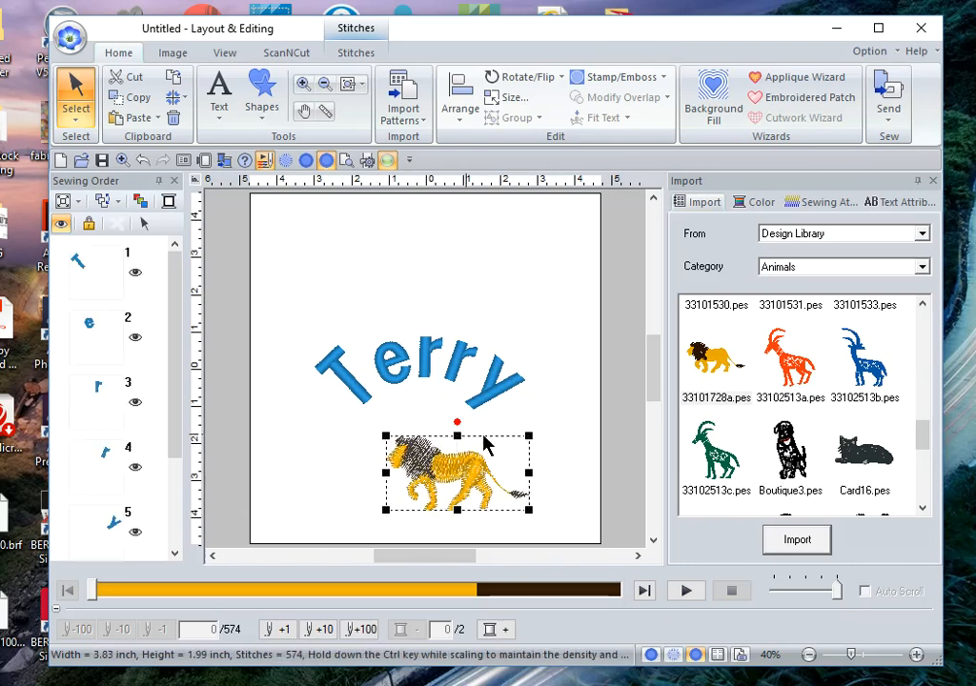
scroll("down", 3)
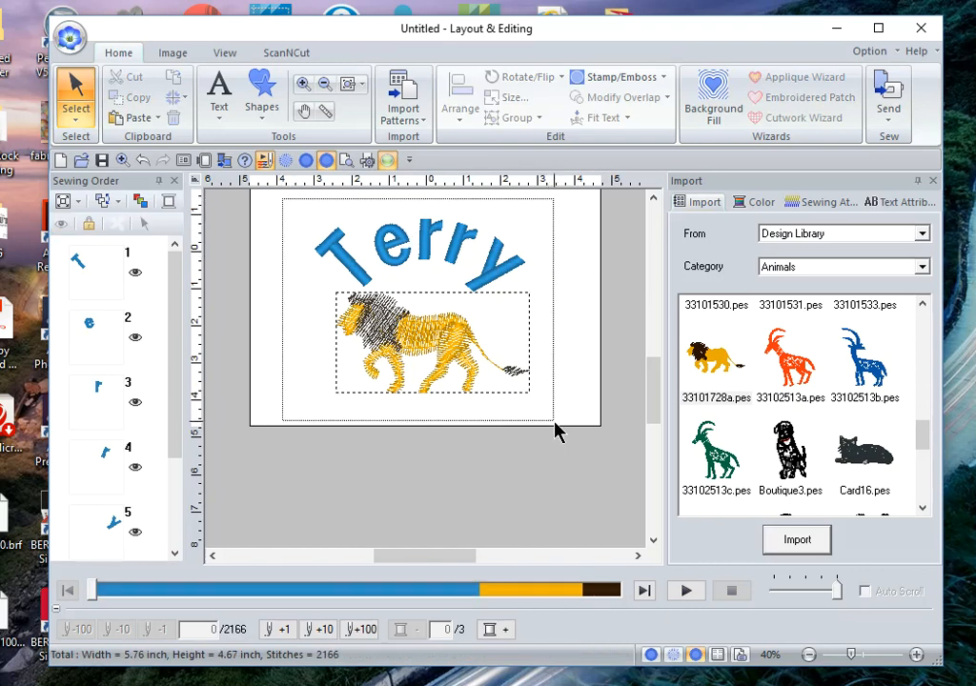
Use Arrange's Move to Center to centre Terry and the lion together.
left_click(459, 96)
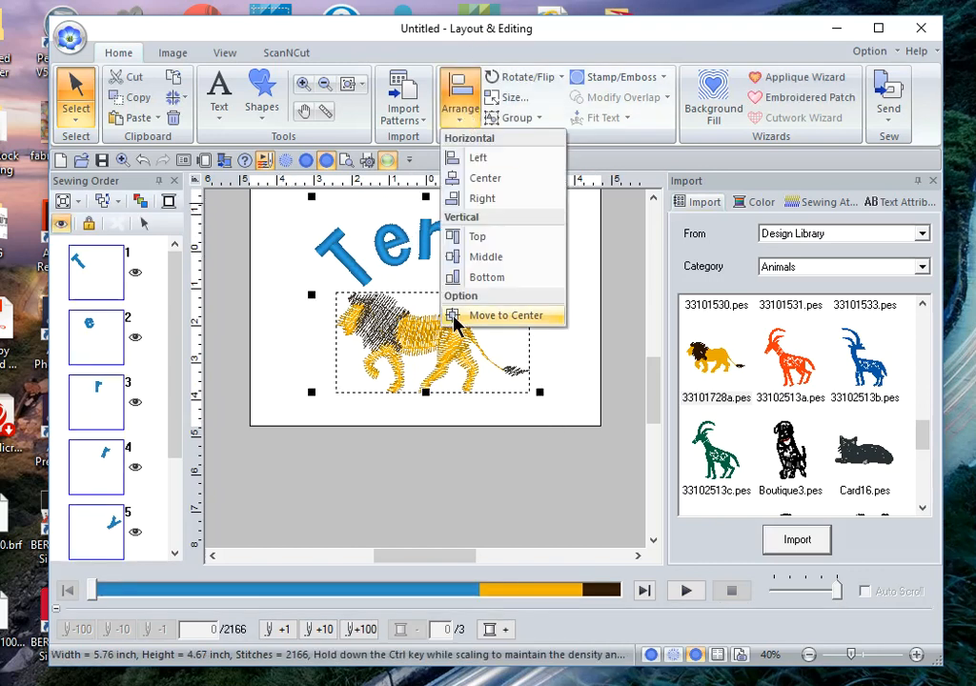
left_click(506, 316)
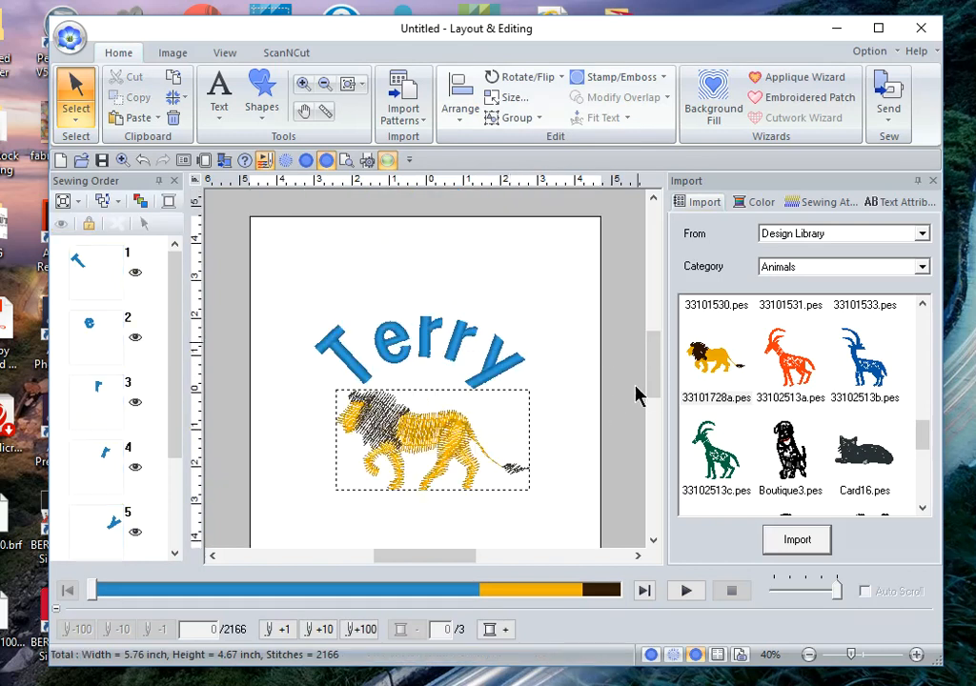
mouse_move(280, 402)
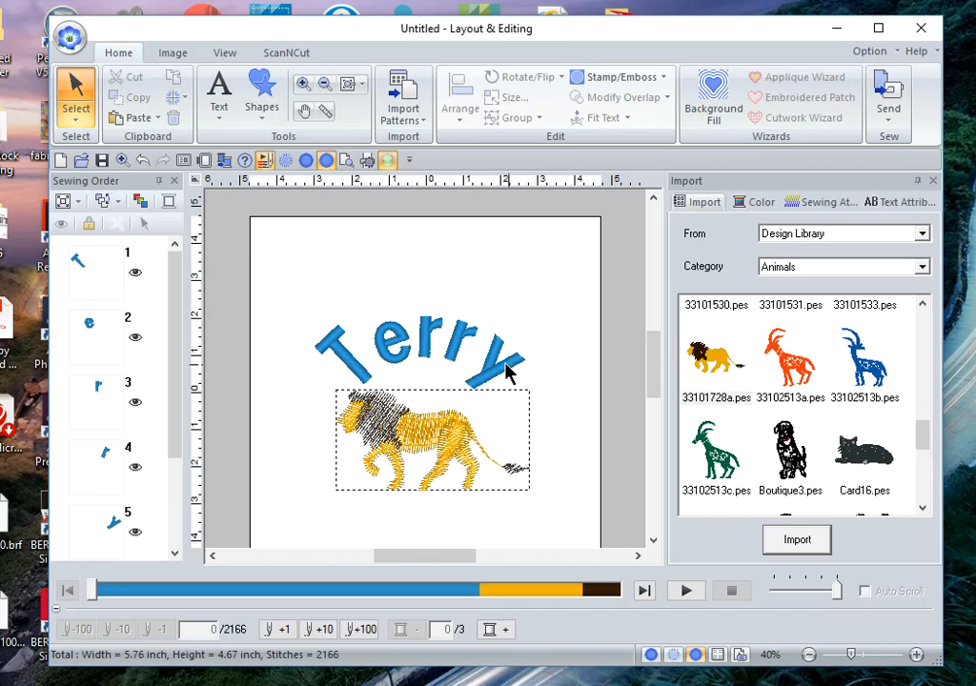
mouse_move(488, 489)
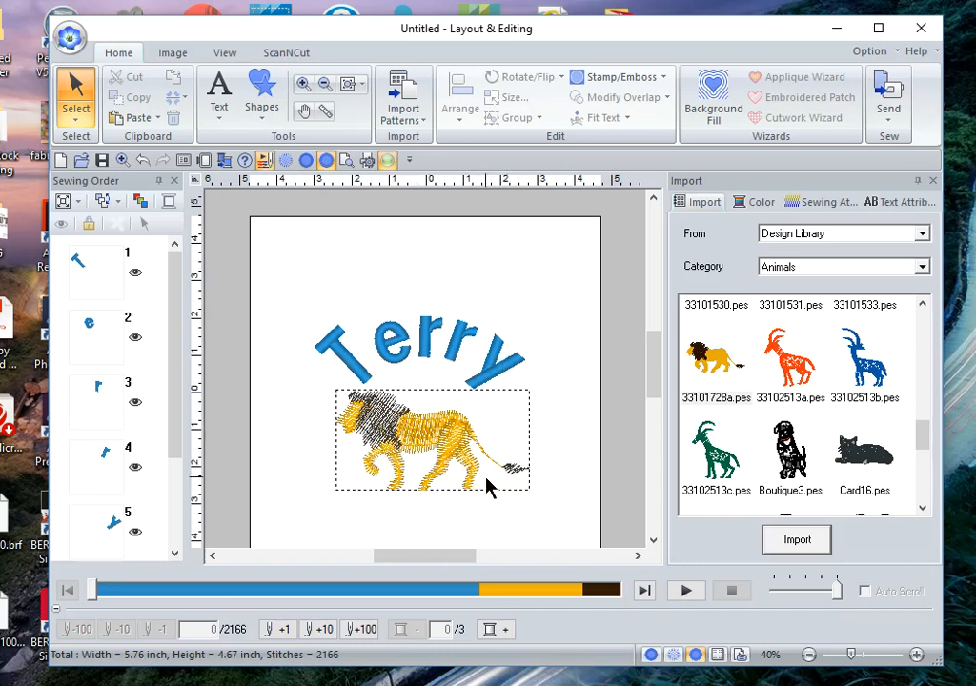
mouse_move(514, 495)
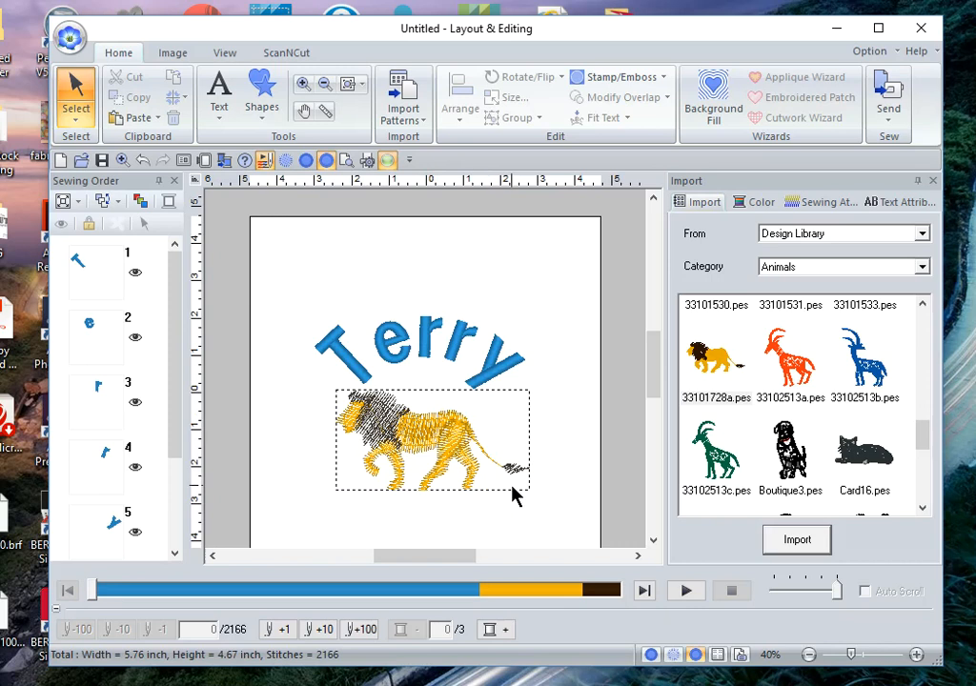
mouse_move(322, 405)
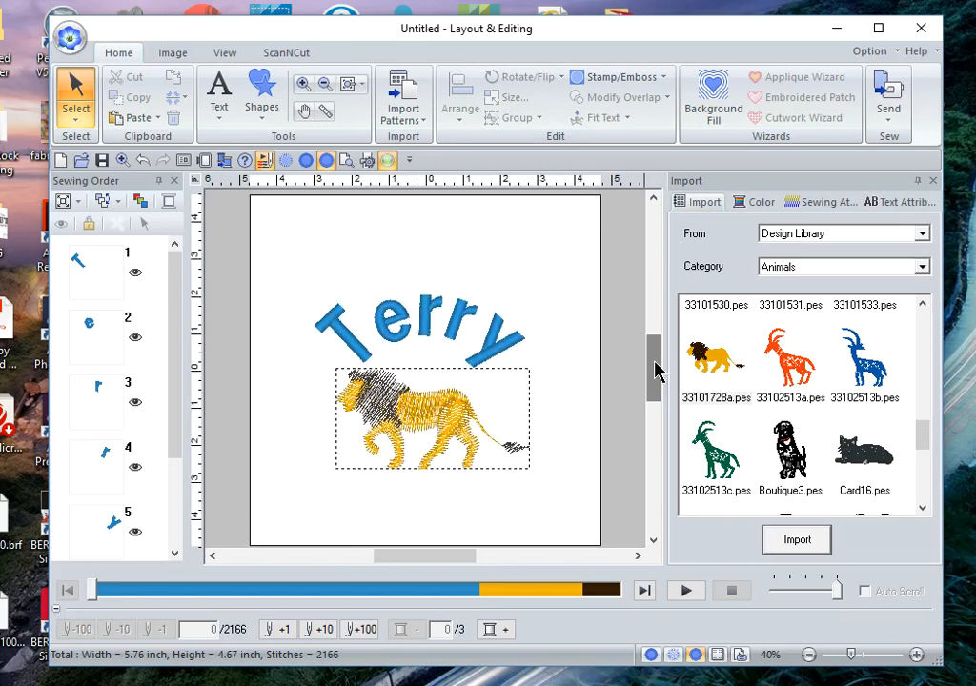
Type Maffitt below the lion using the downward arch envelope.
left_click(218, 95)
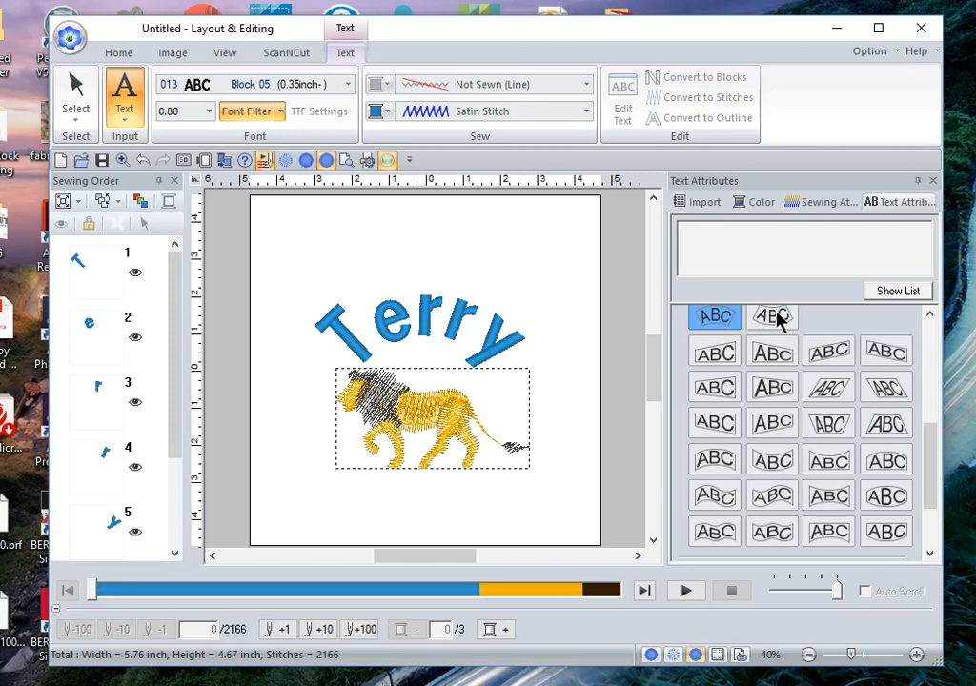
left_click(771, 316)
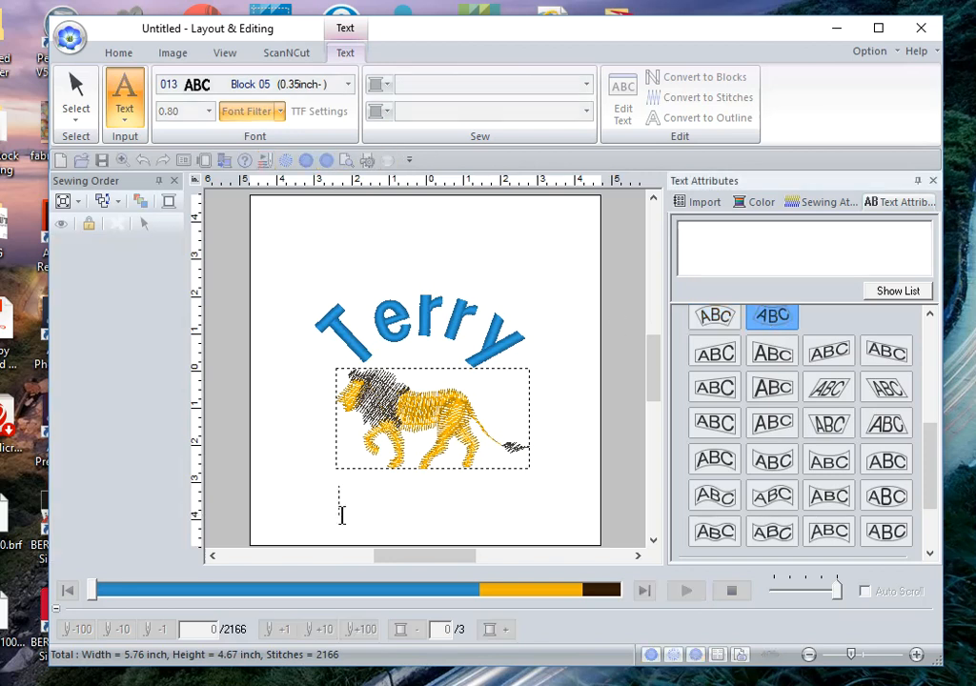
type("Ma")
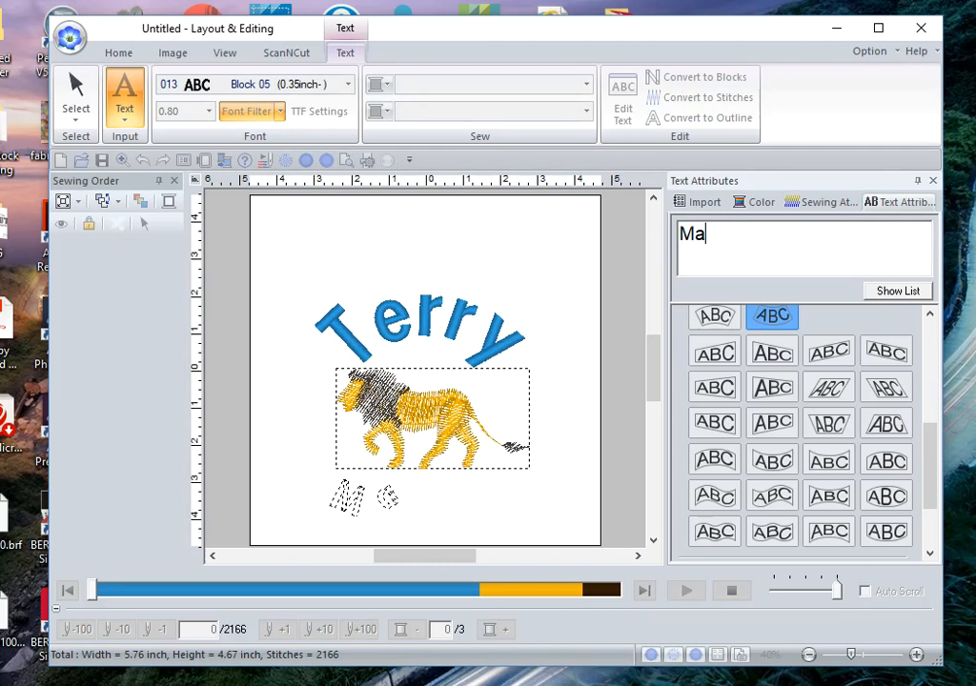
type("ffitt")
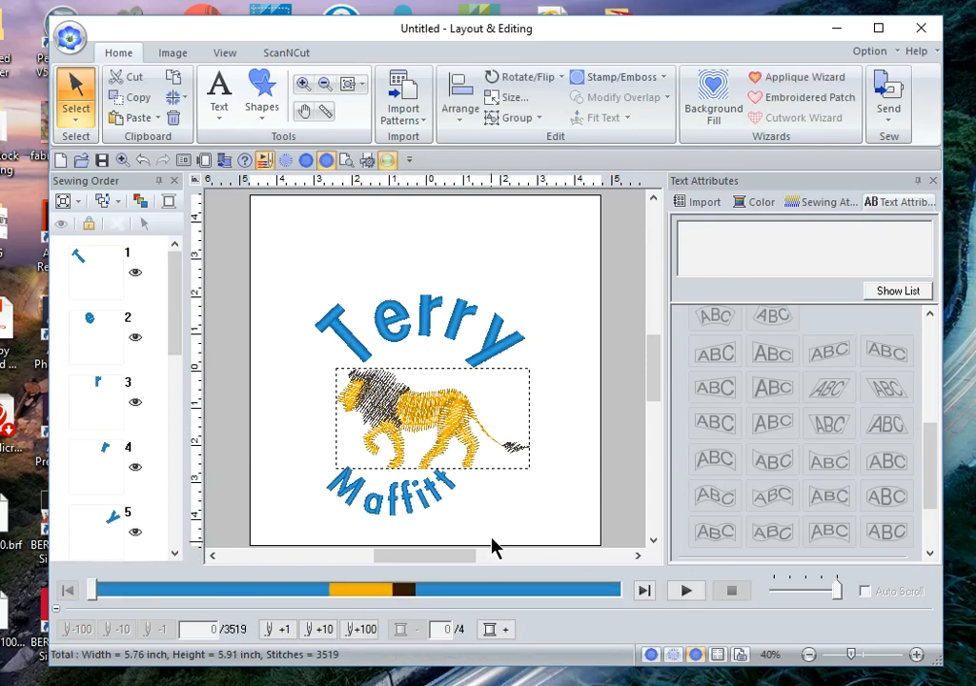
scroll("down", 3)
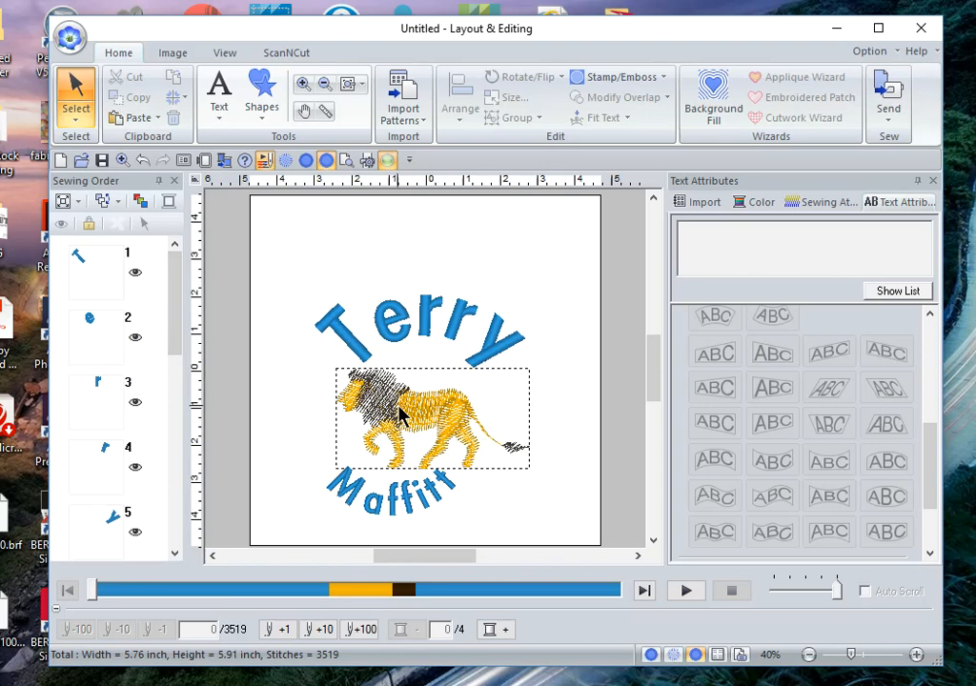
mouse_move(448, 448)
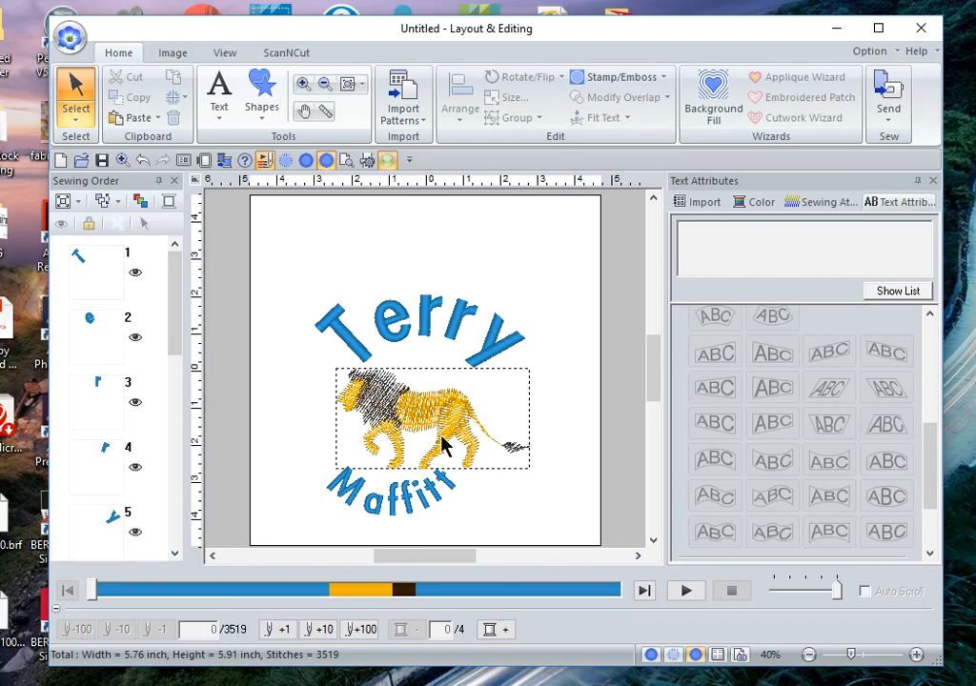
mouse_move(361, 505)
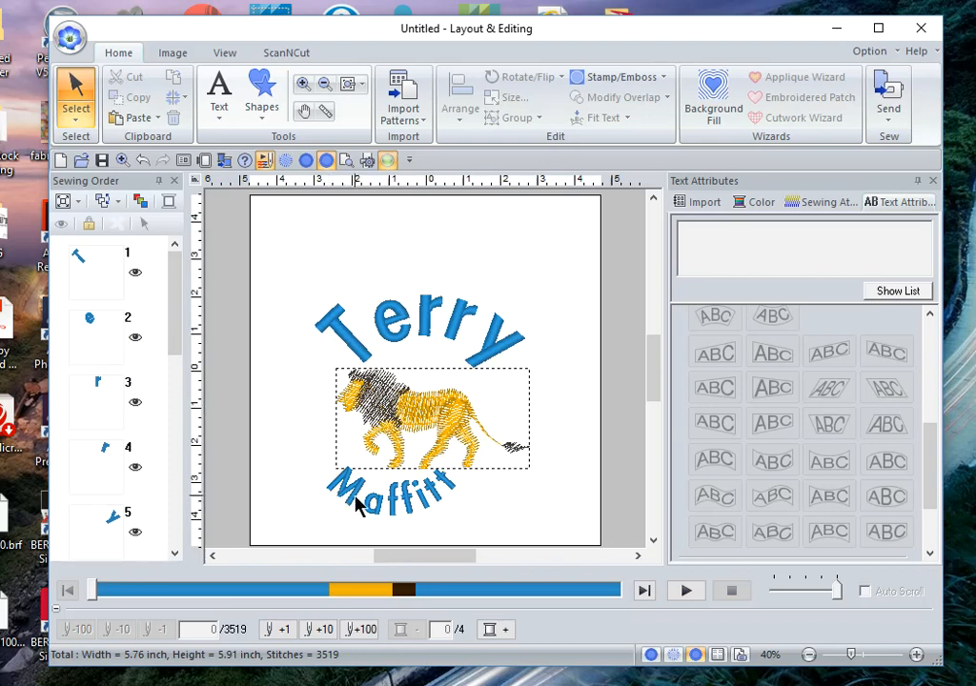
Reshape Maffitt to about 5.0 × 1.6 inches along a shallower curve beneath the lion.
left_click(414, 495)
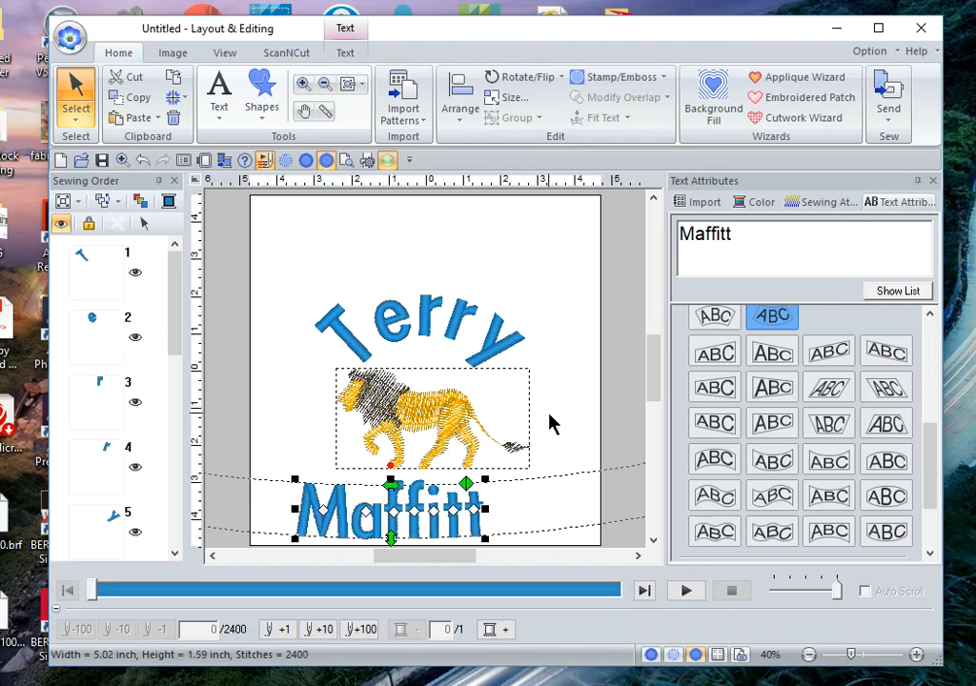
mouse_move(466, 483)
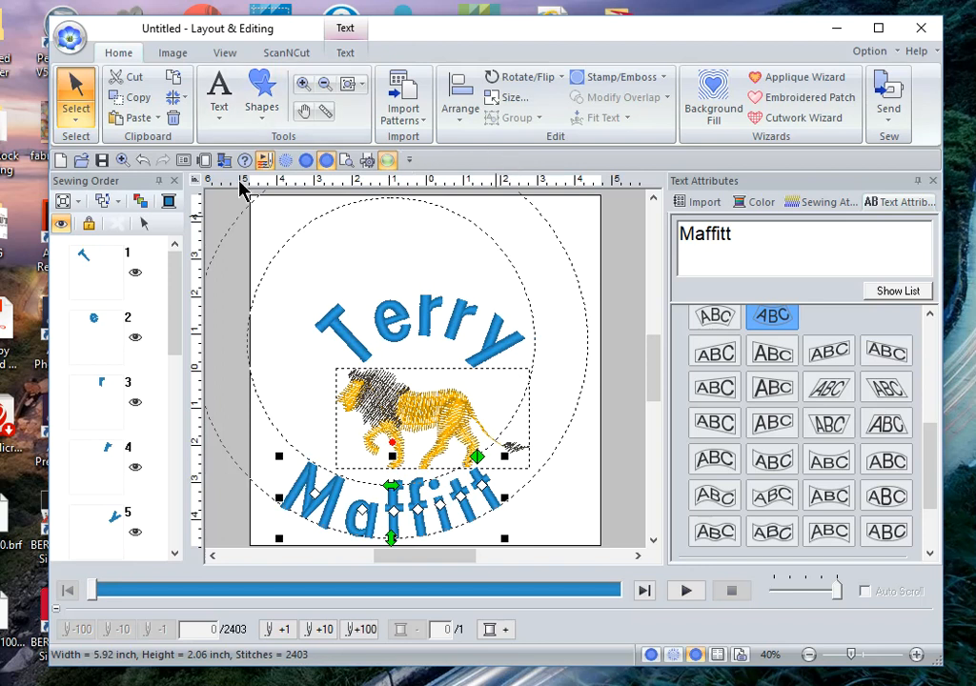
mouse_move(581, 233)
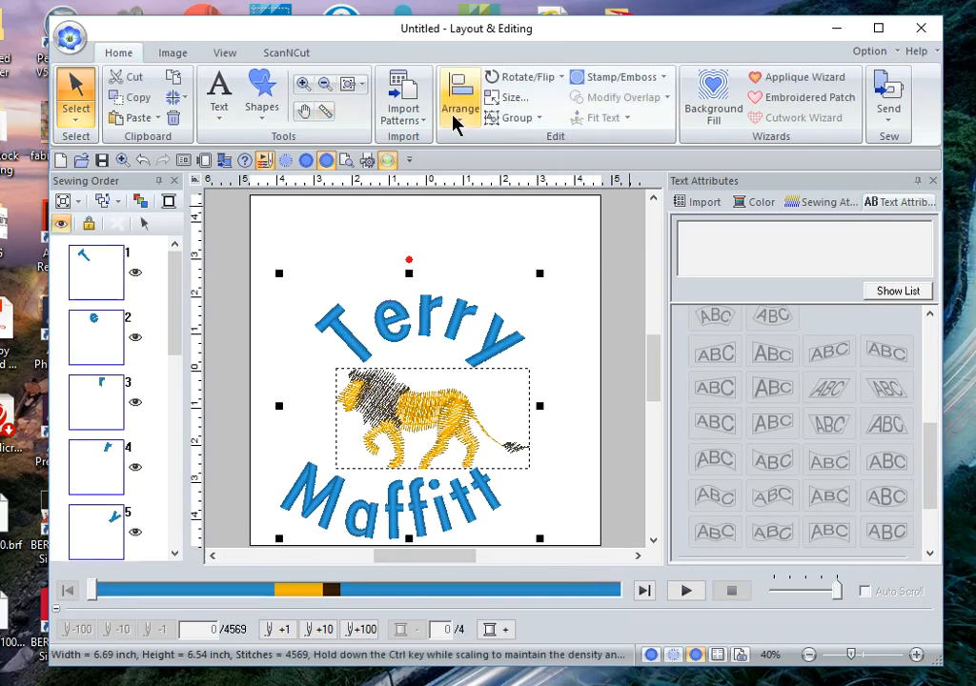
Align the lion and arched names, recentring the layout at about 6.1 × 7.1 inches.
left_click(460, 95)
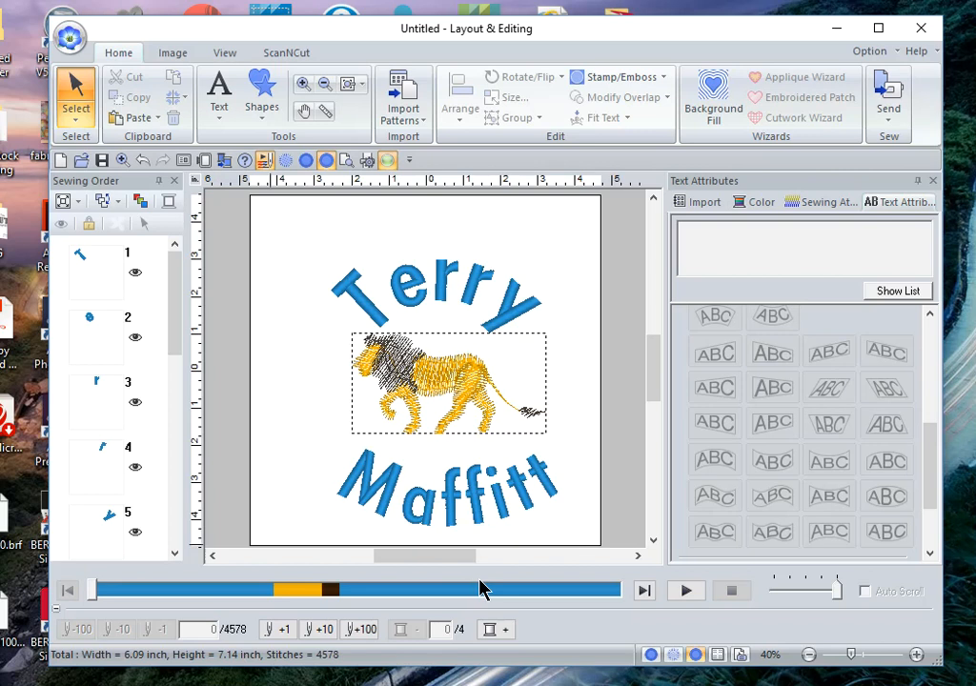
mouse_move(484, 582)
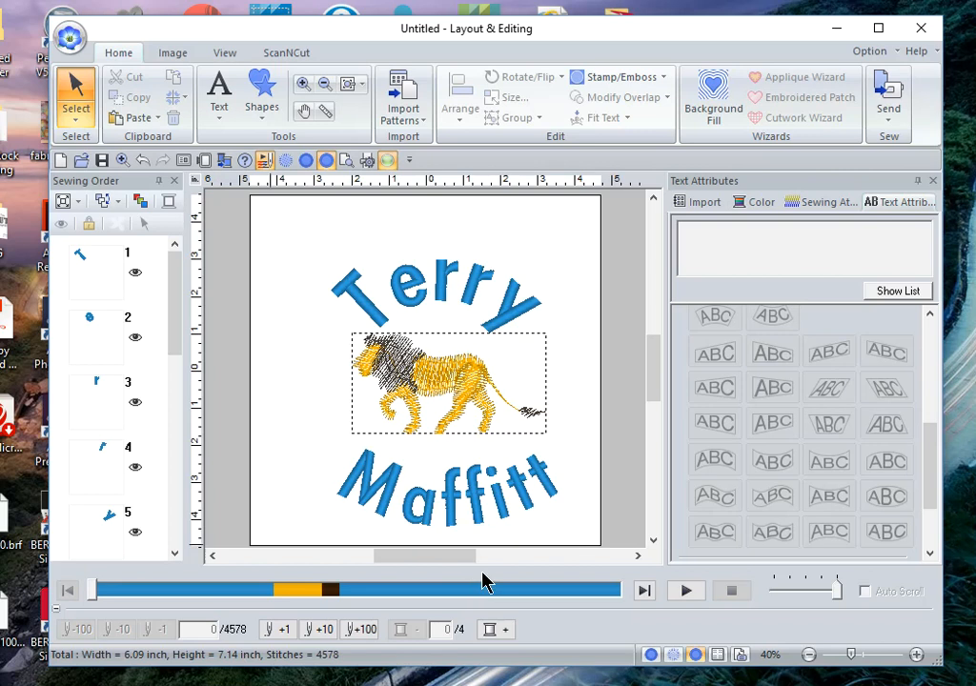
mouse_move(577, 467)
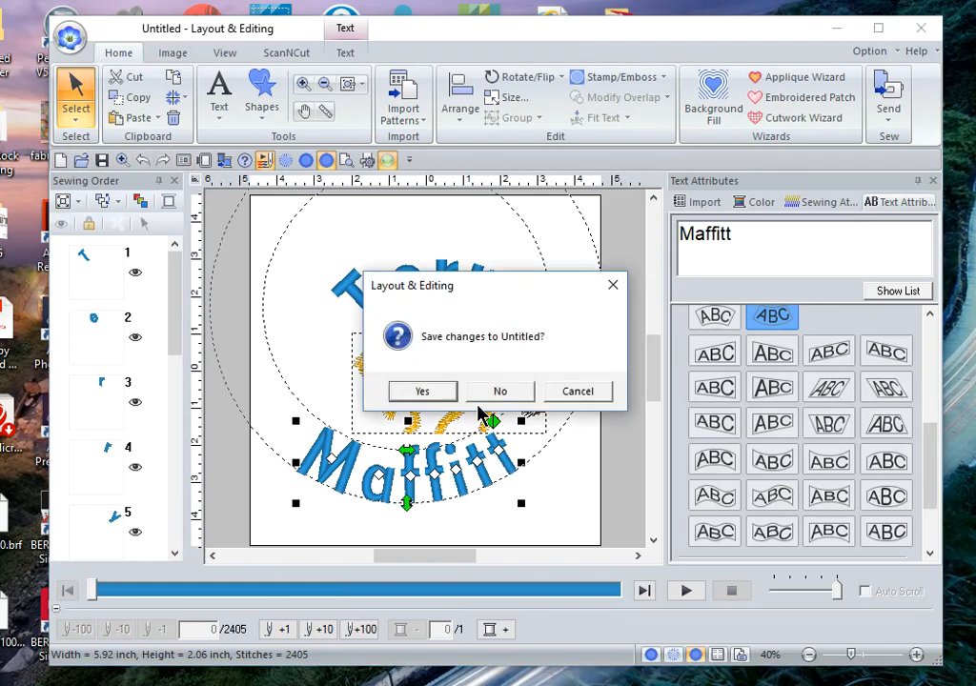
Discard the lion layout without saving and type 'Cougars' as arched text on a blank design.
left_click(499, 391)
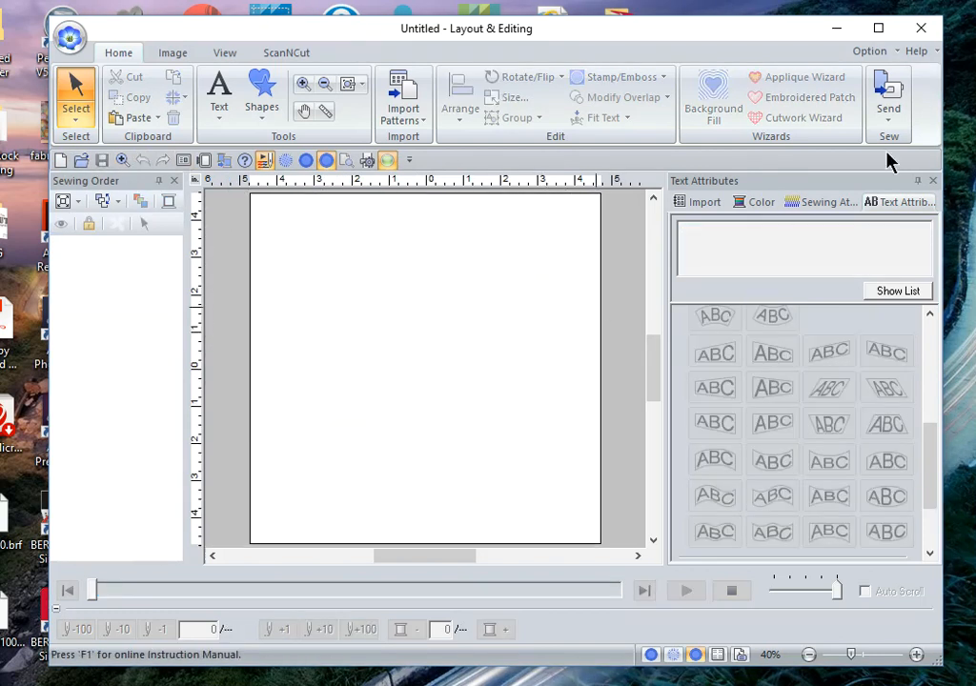
left_click(218, 95)
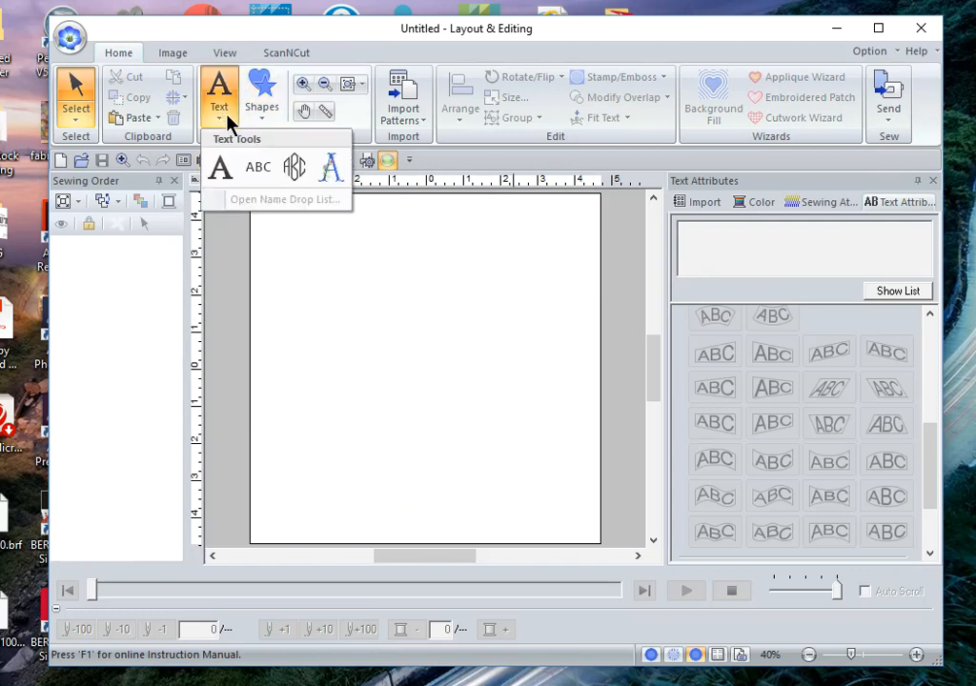
left_click(219, 90)
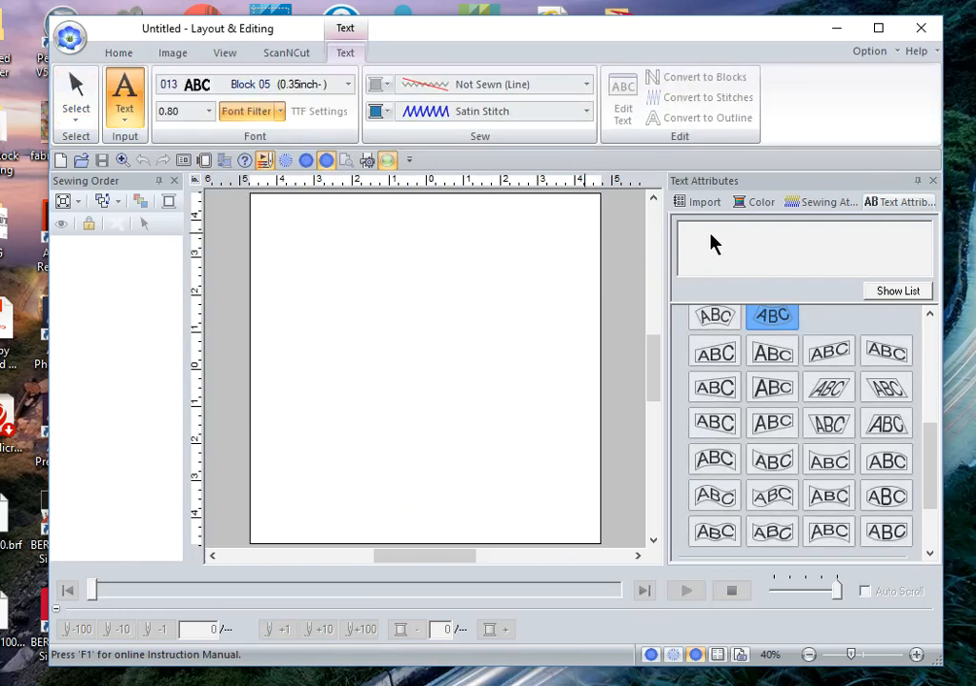
mouse_move(702, 243)
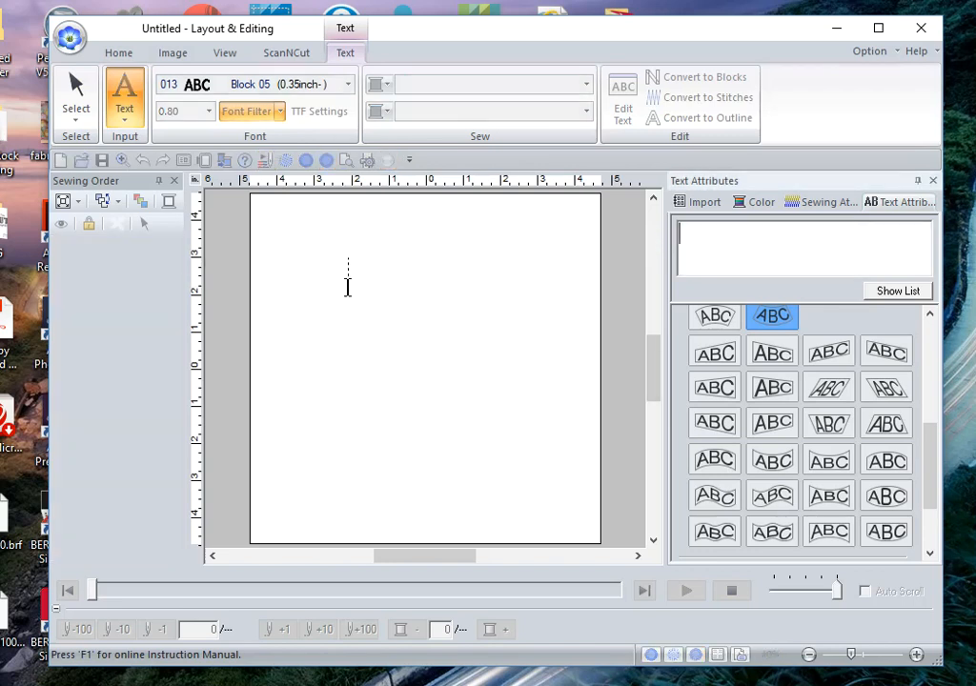
type("Cou")
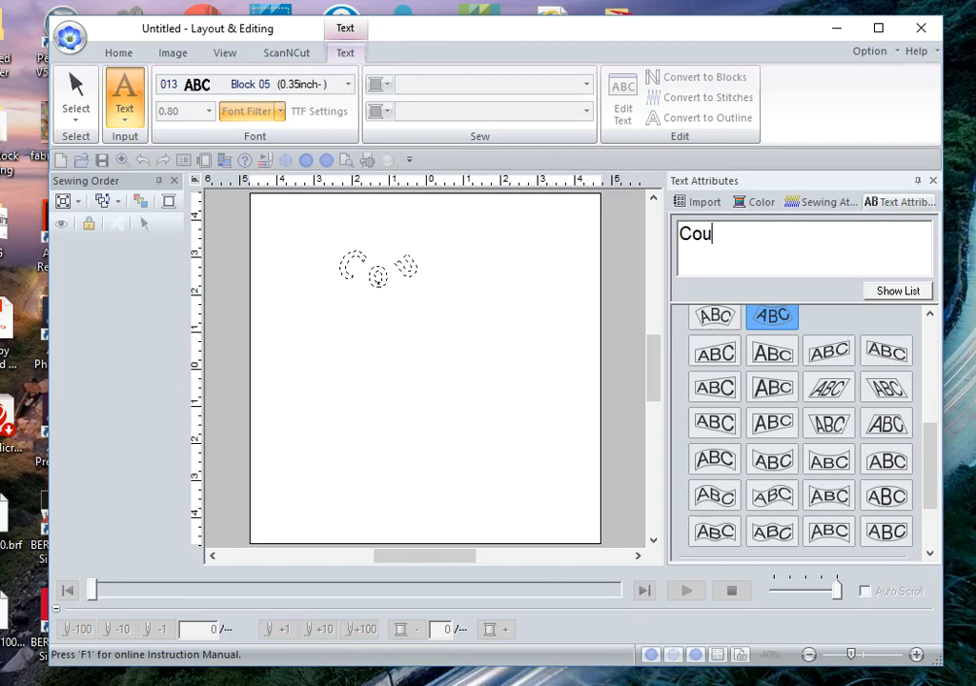
type("hs")
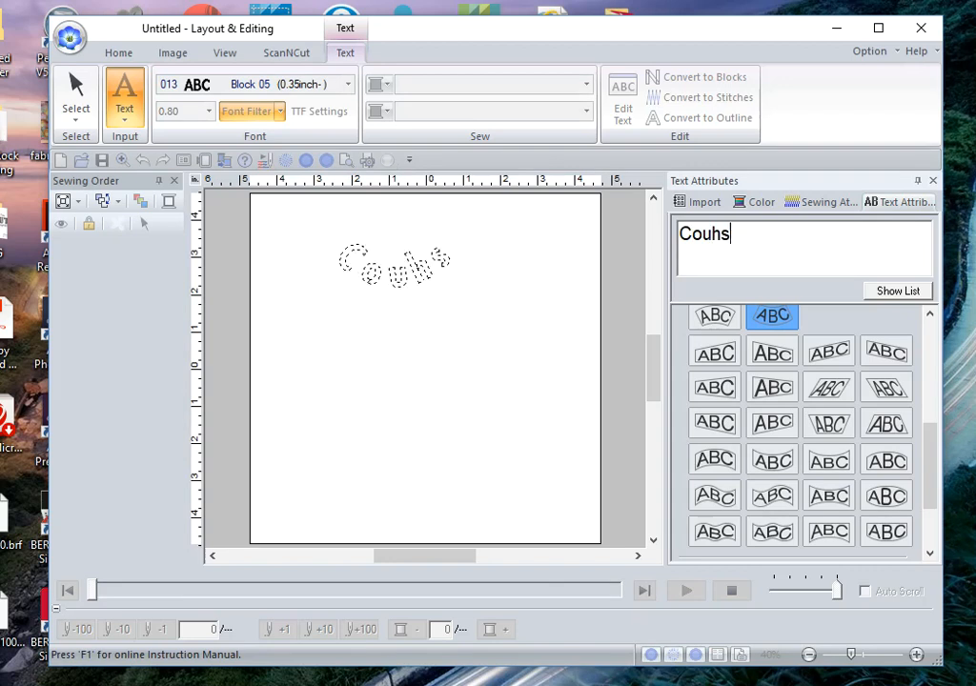
type("Cougar")
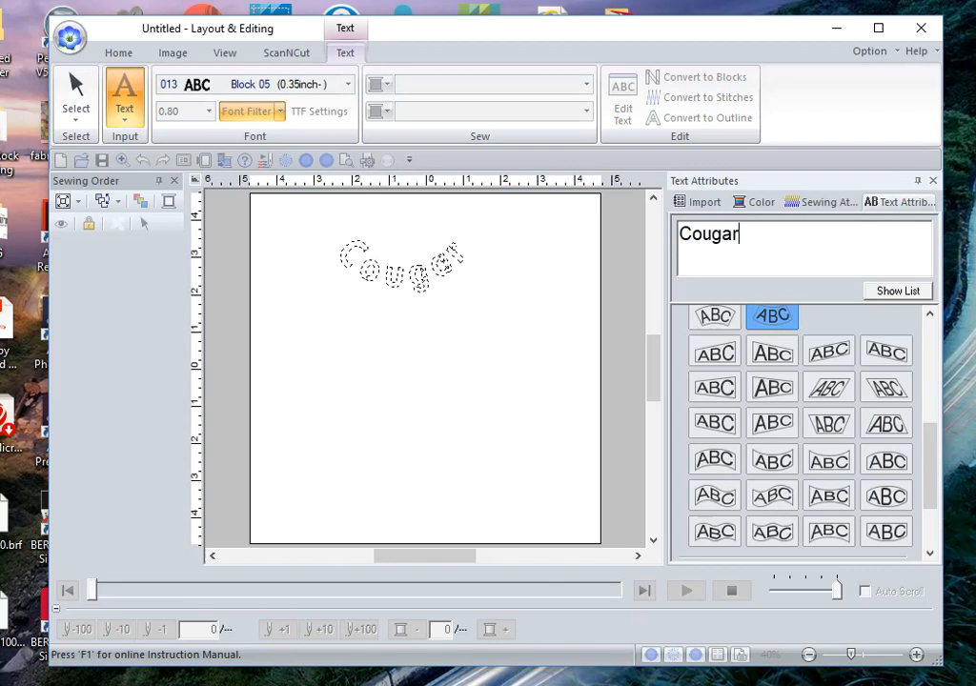
type("s")
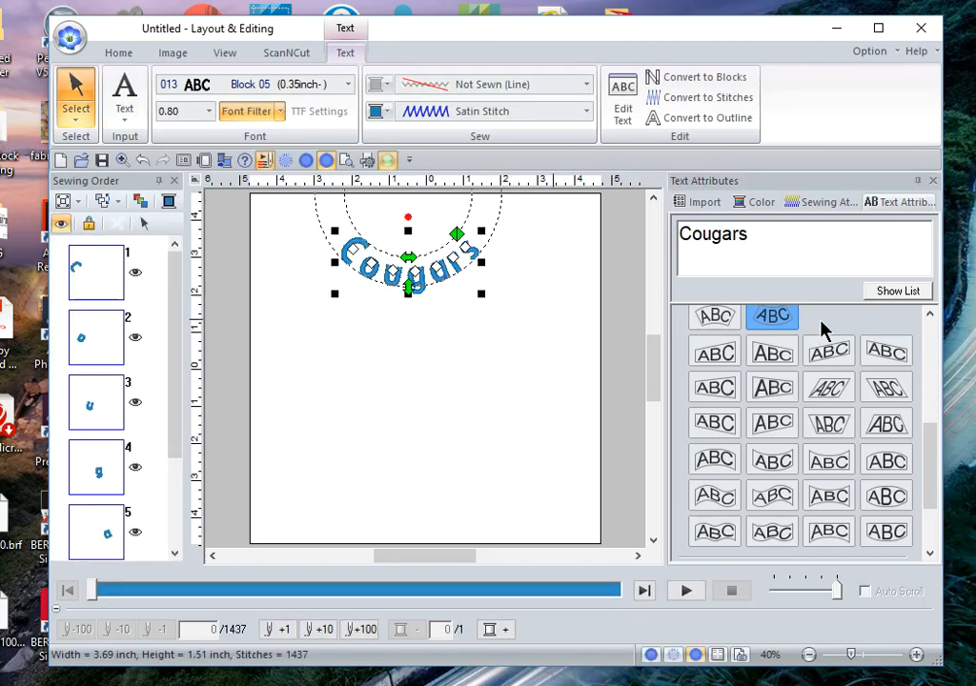
mouse_move(753, 364)
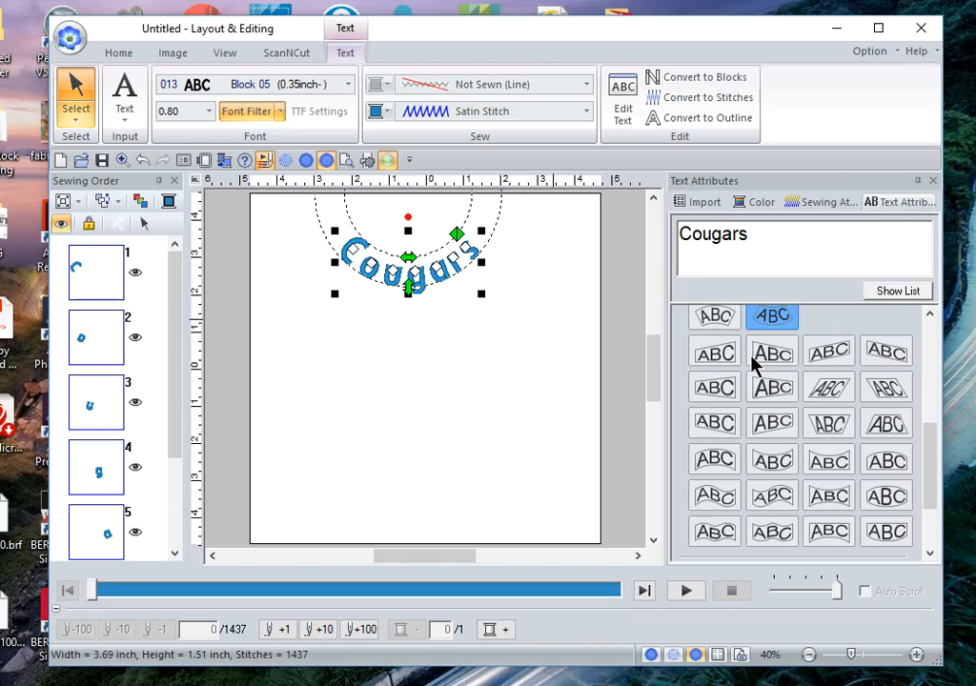
Apply straight, right-tapered, trapezoid, wavy and another envelope shape to 'Cougars'.
left_click(714, 351)
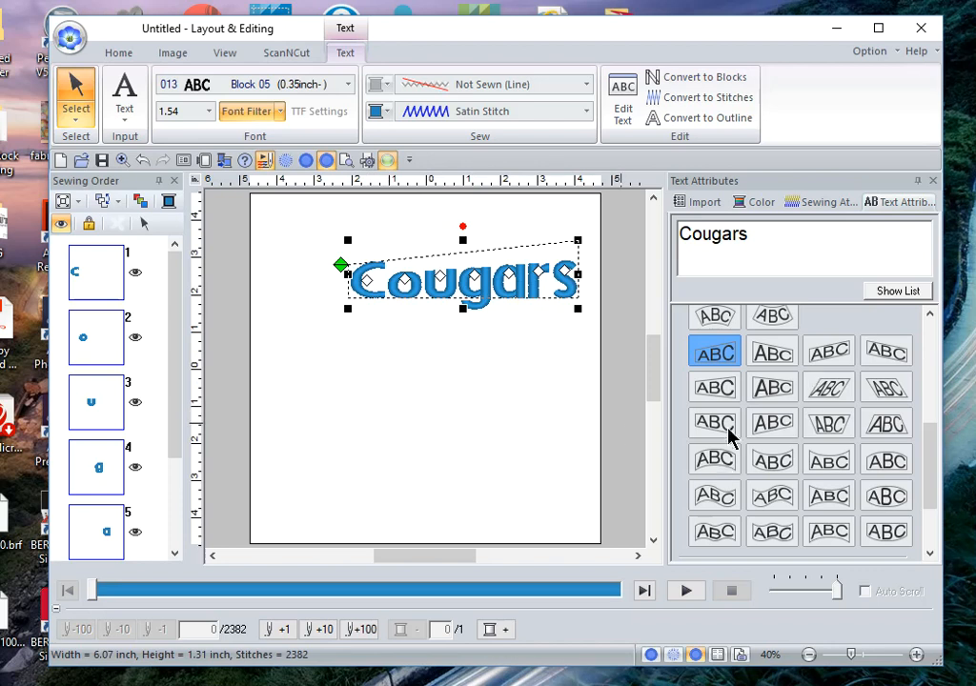
left_click(714, 423)
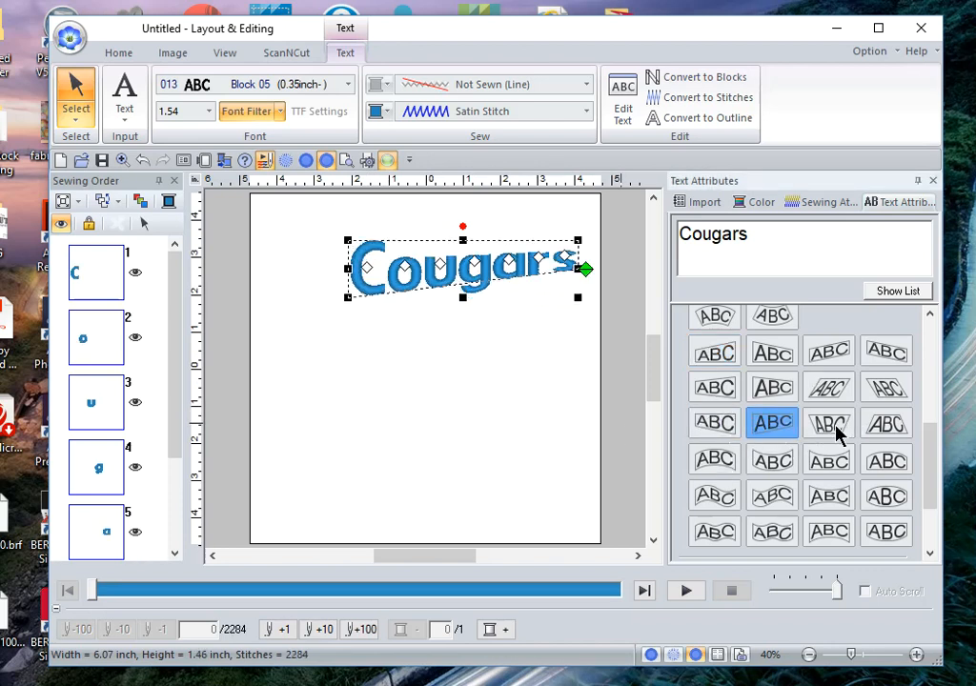
left_click(886, 423)
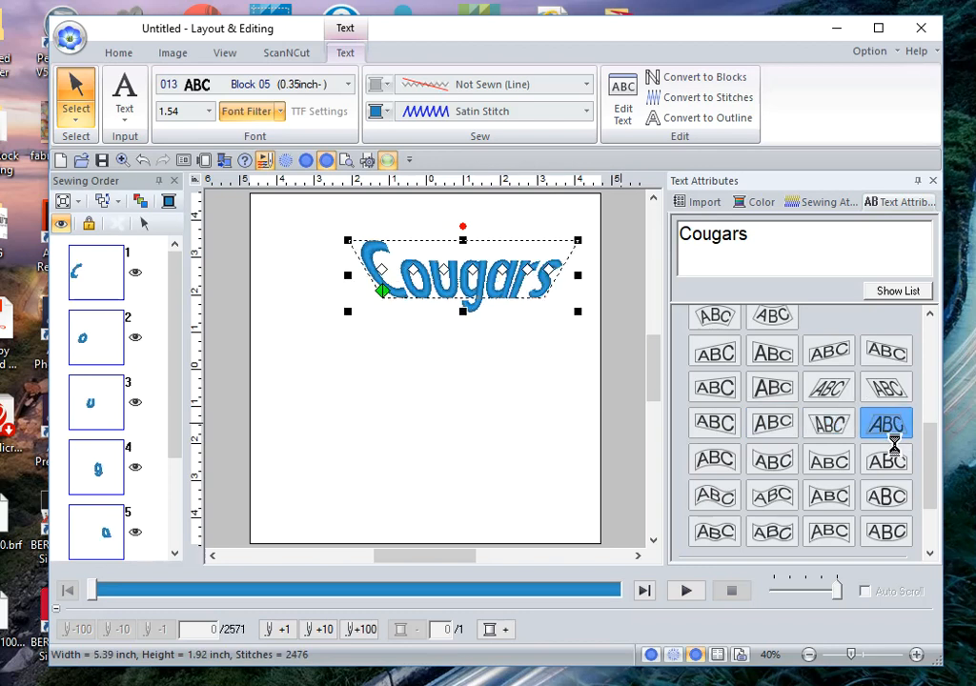
left_click(771, 495)
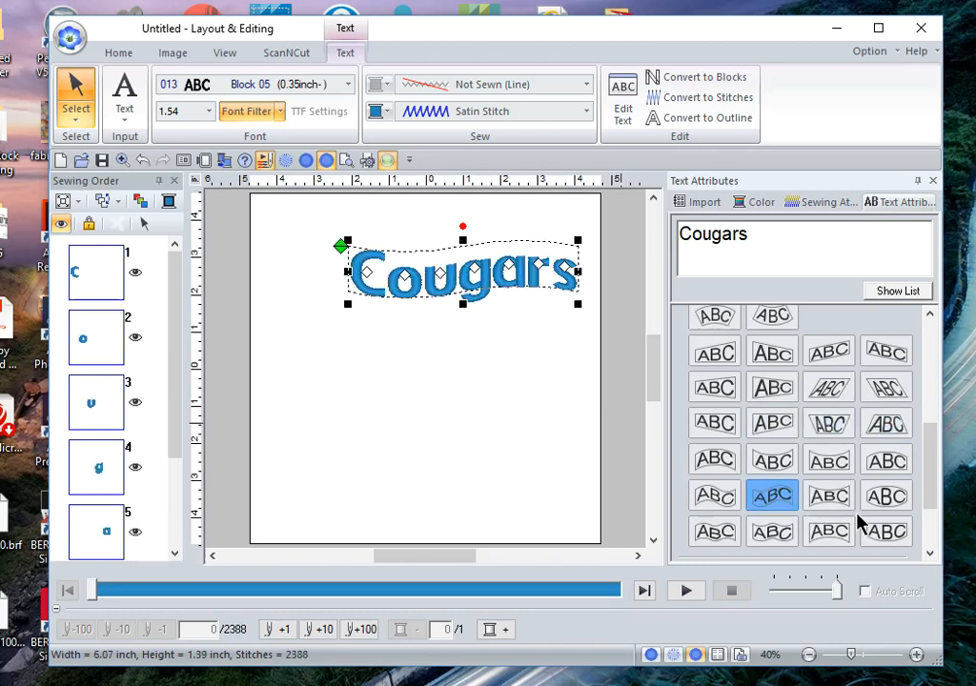
left_click(828, 495)
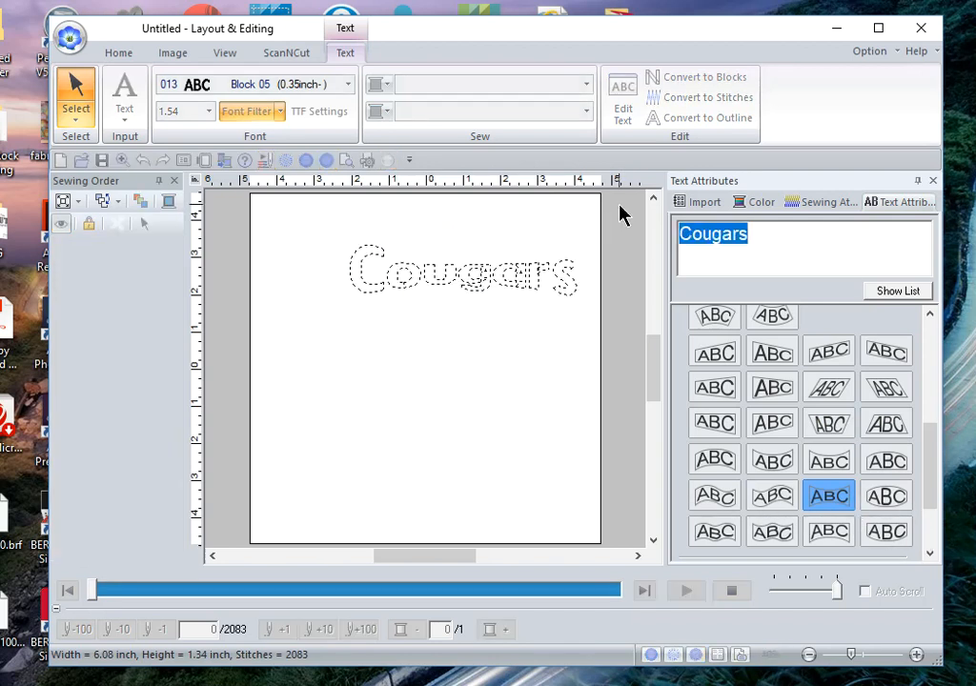
Change the lettering from 'Cougars' to 'Terry' and apply the oval envelope shape.
type("Terr")
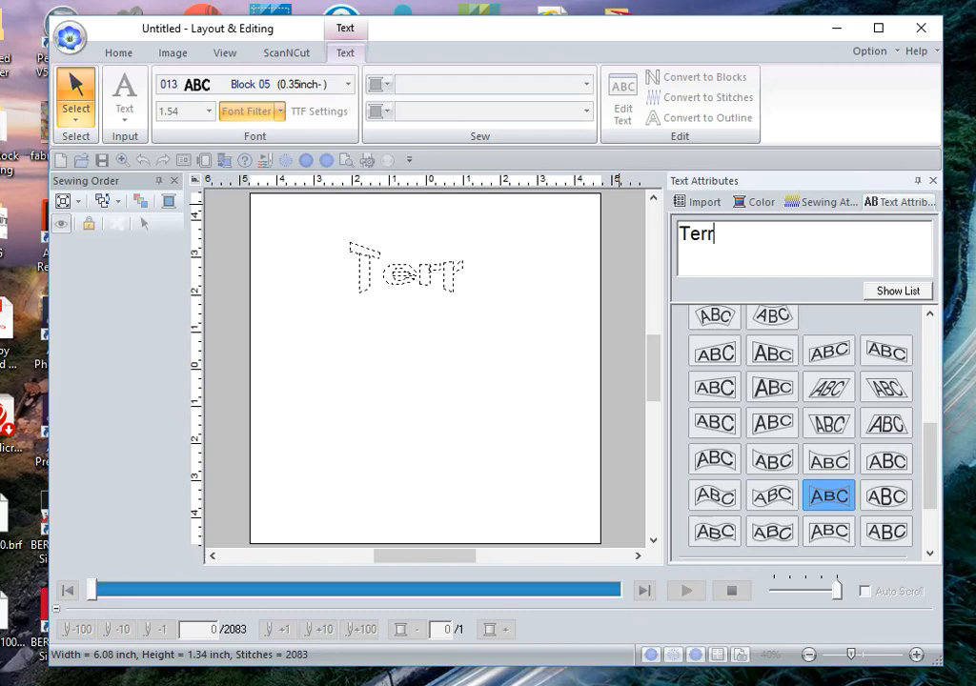
type("y")
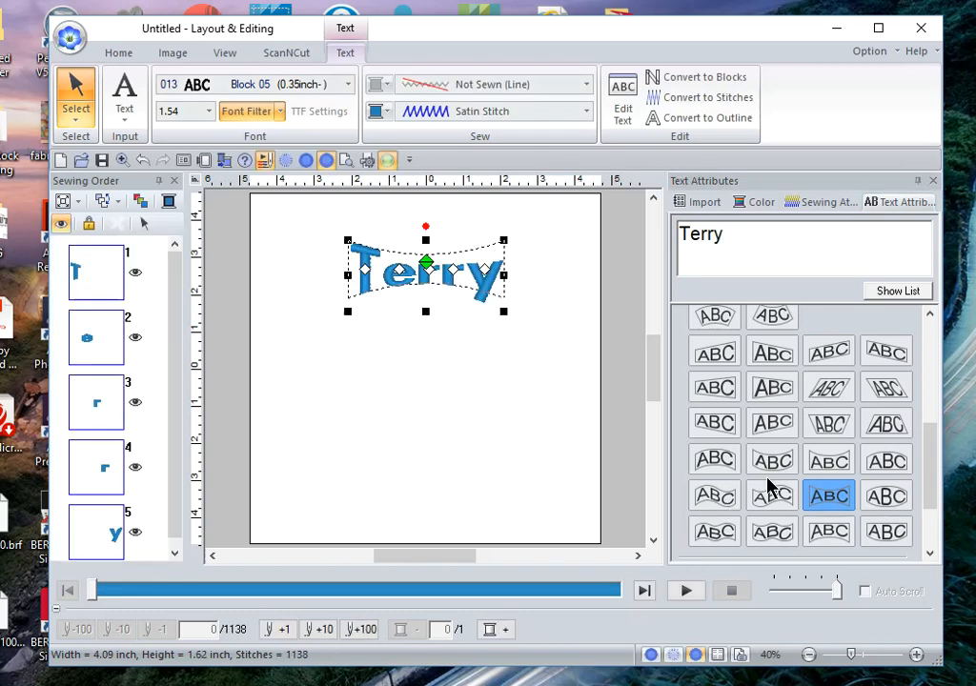
left_click(886, 495)
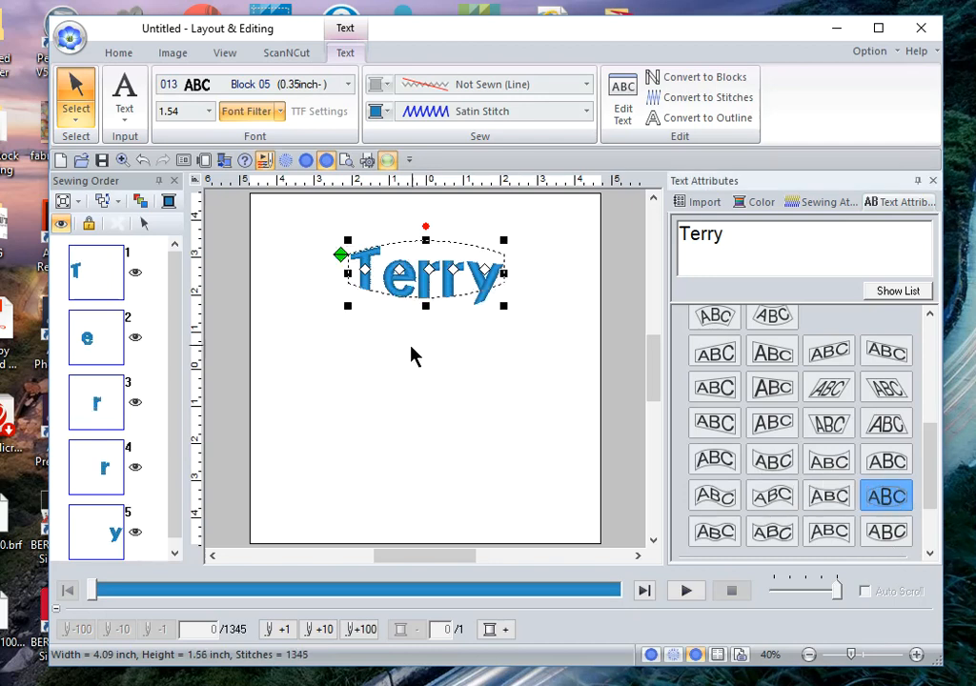